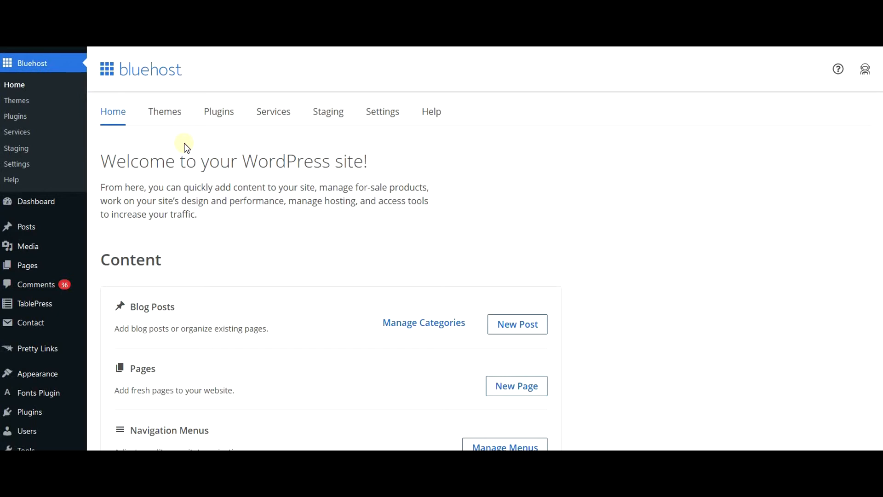
{"action": "mouse_move", "coordinate": [30, 412]}
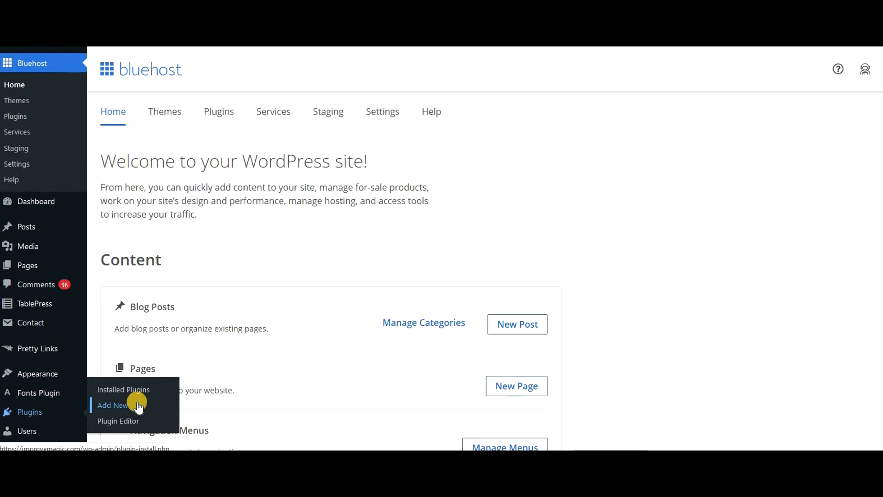
Step: Go to the Add New plugins page from the sidebar Plugins menu
{"action": "left_click", "coordinate": [112, 405]}
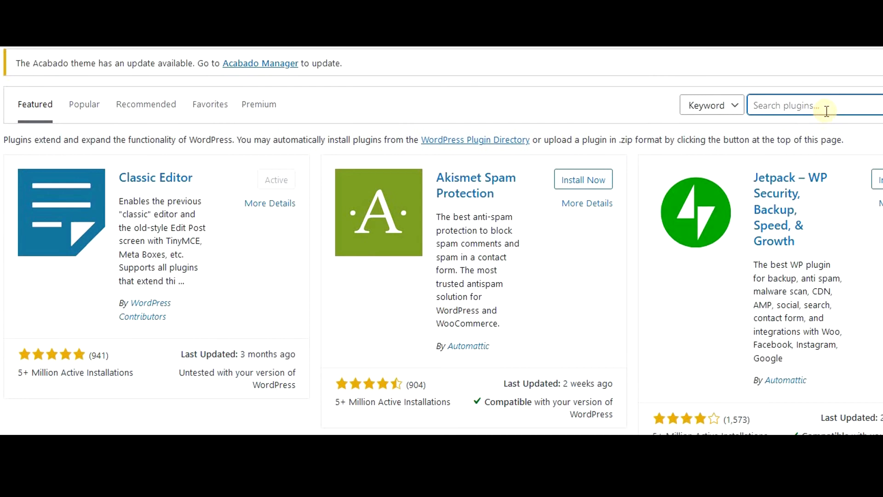
Step: Search plugins for WP YouTube Lyte and install it from its result card
{"action": "type", "text": "WP"}
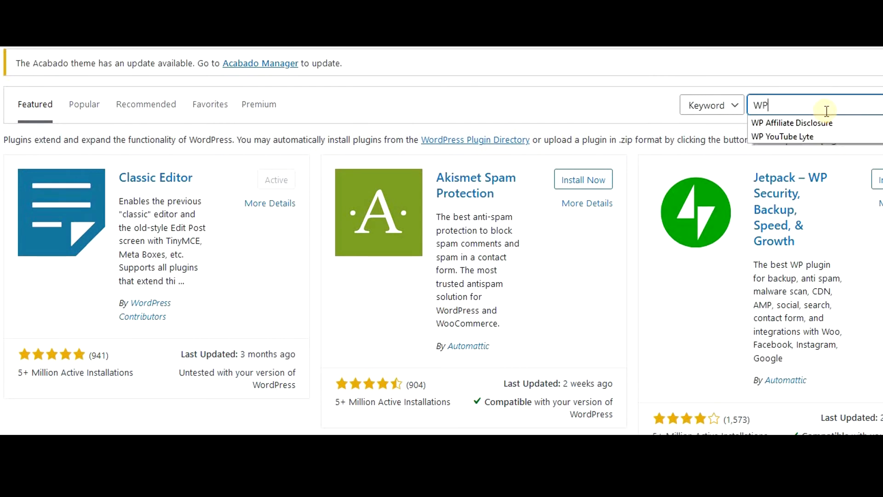
{"action": "left_click", "coordinate": [783, 136]}
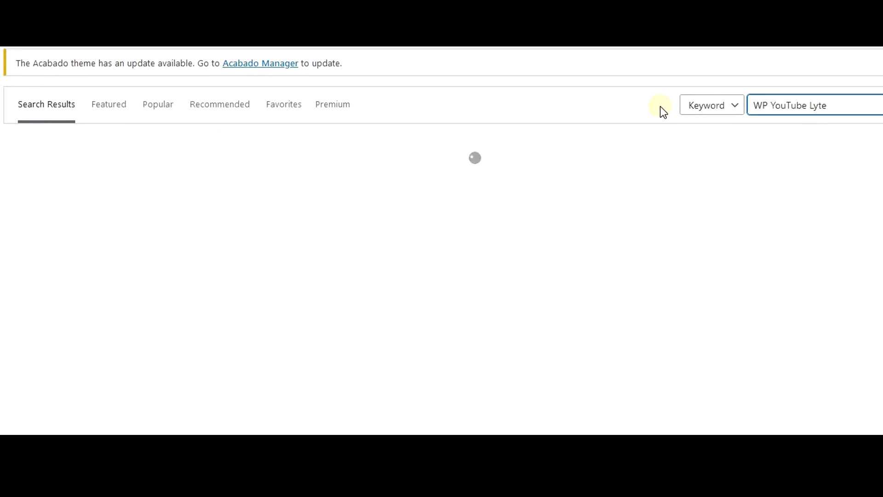
{"action": "left_click", "coordinate": [814, 105]}
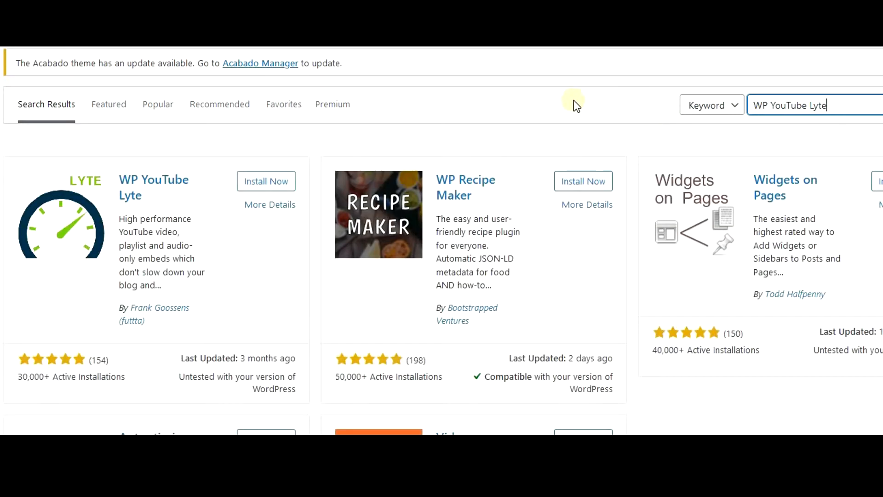
{"action": "mouse_move", "coordinate": [321, 212]}
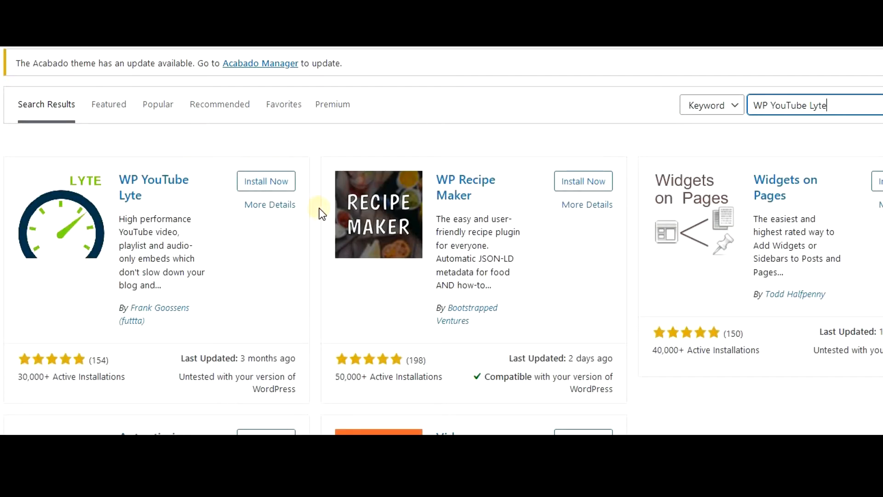
{"action": "left_click", "coordinate": [265, 181]}
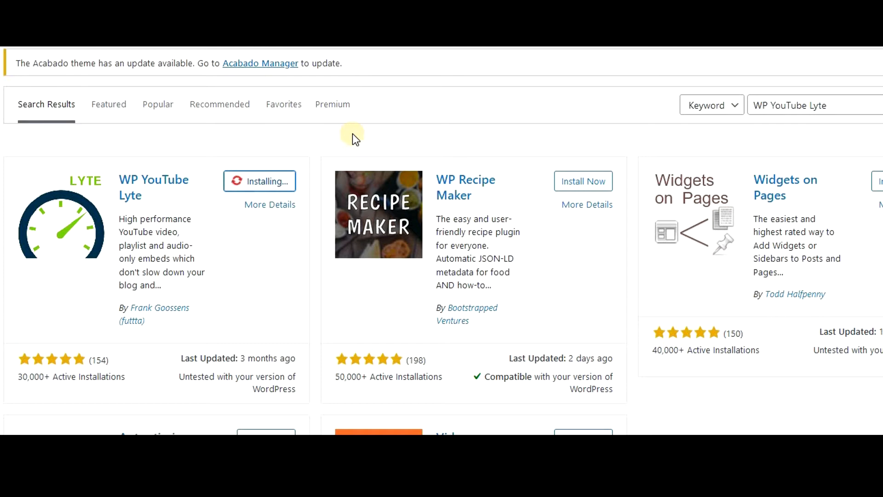
{"action": "mouse_move", "coordinate": [270, 124]}
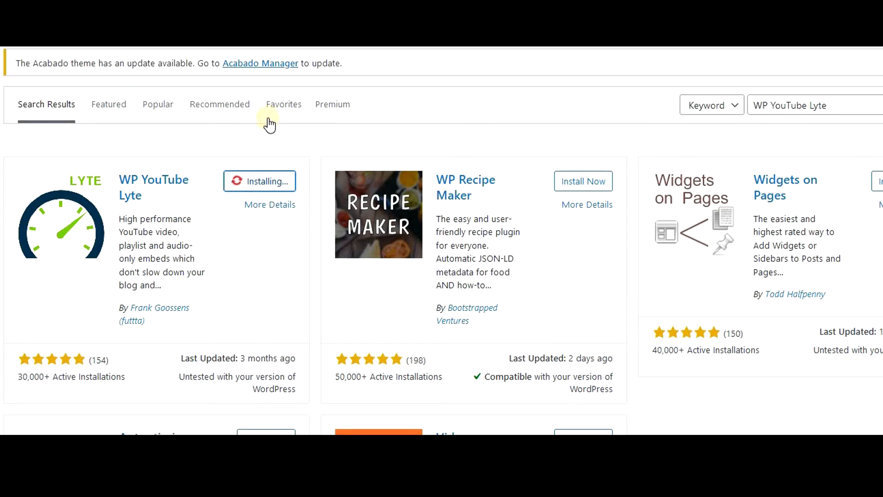
{"action": "mouse_move", "coordinate": [243, 223]}
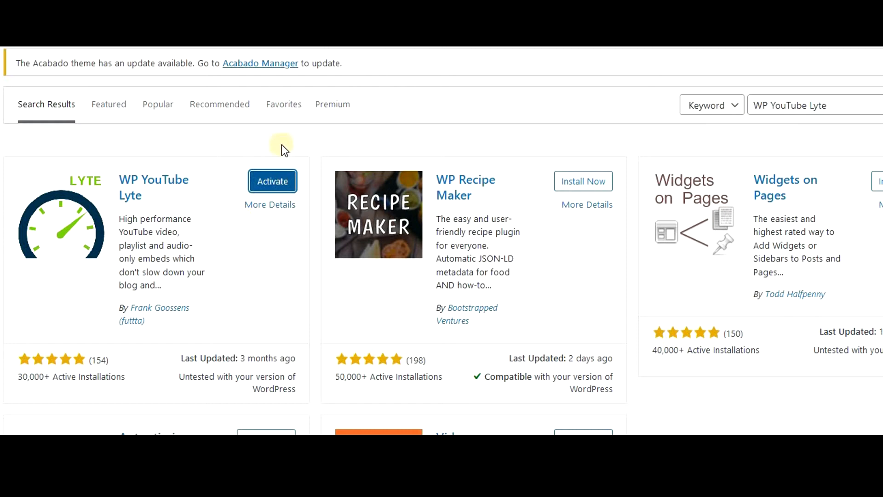
{"action": "mouse_move", "coordinate": [313, 139]}
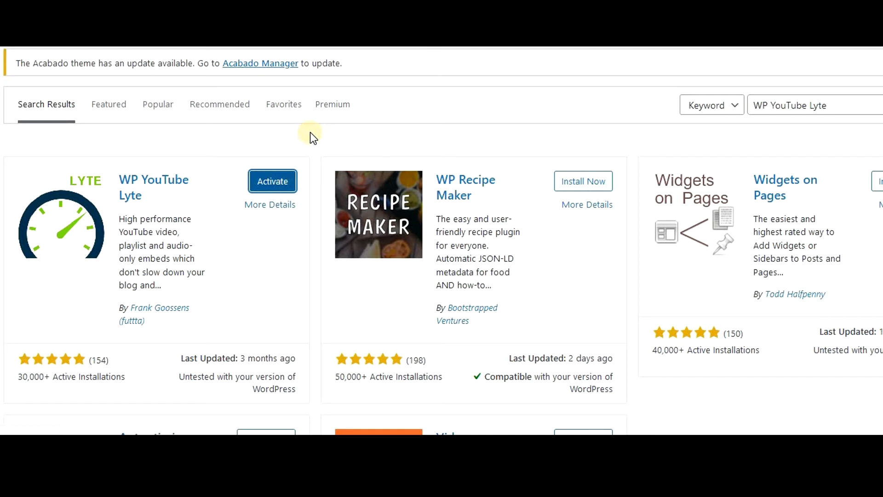
{"action": "mouse_move", "coordinate": [213, 152]}
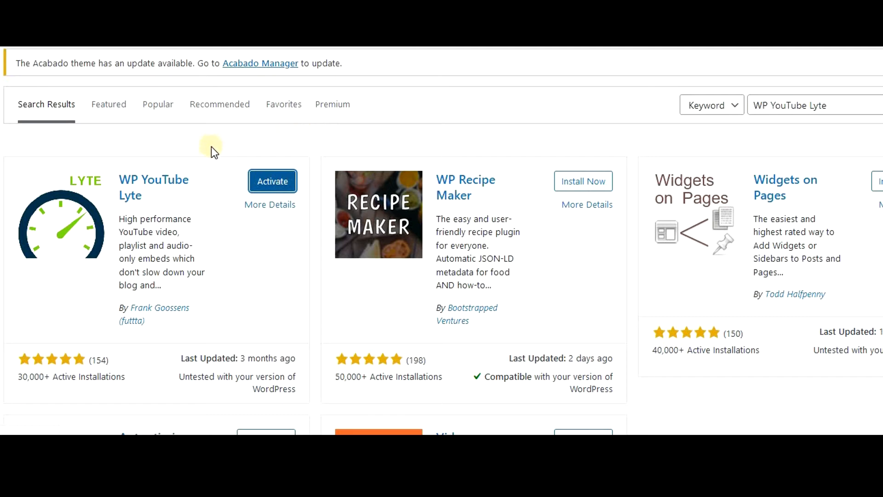
{"action": "mouse_move", "coordinate": [205, 137]}
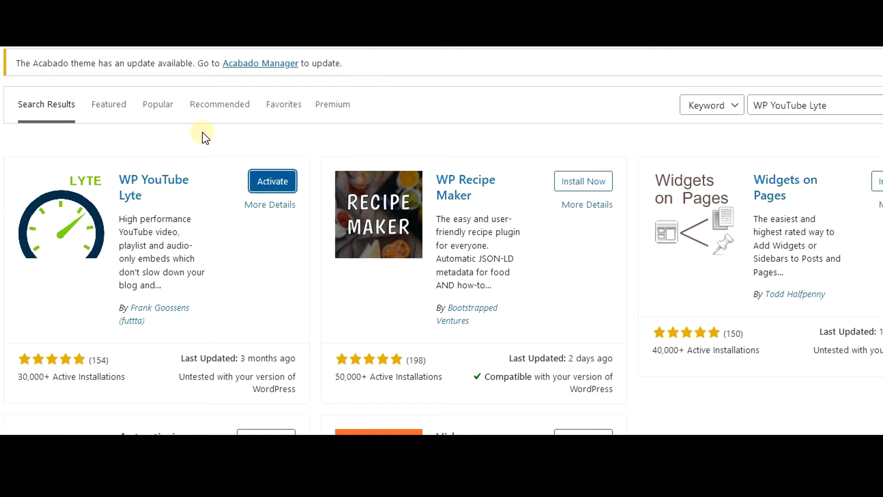
Step: Activate WP YouTube Lyte and go to its page under Settings
{"action": "left_click", "coordinate": [272, 182]}
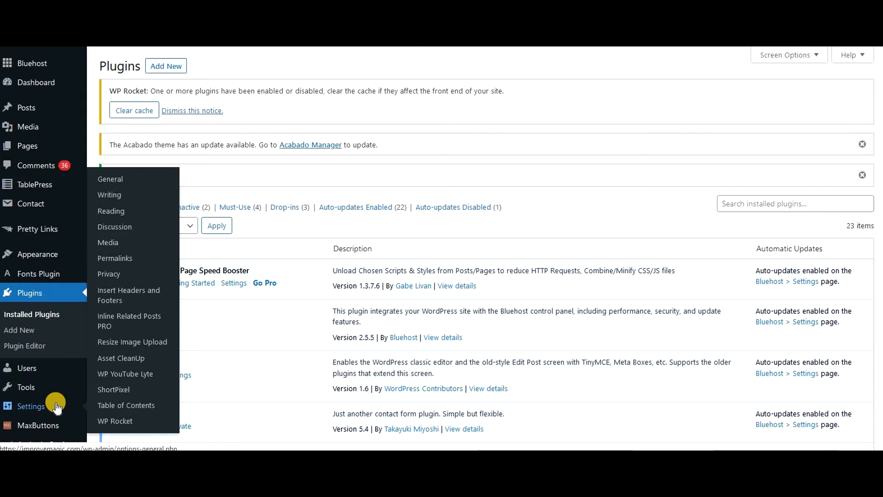
{"action": "mouse_move", "coordinate": [125, 373]}
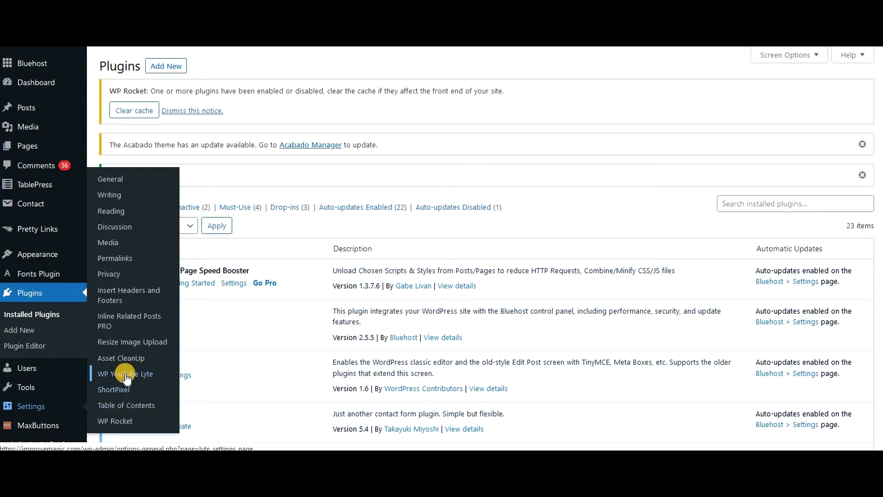
{"action": "mouse_move", "coordinate": [361, 235]}
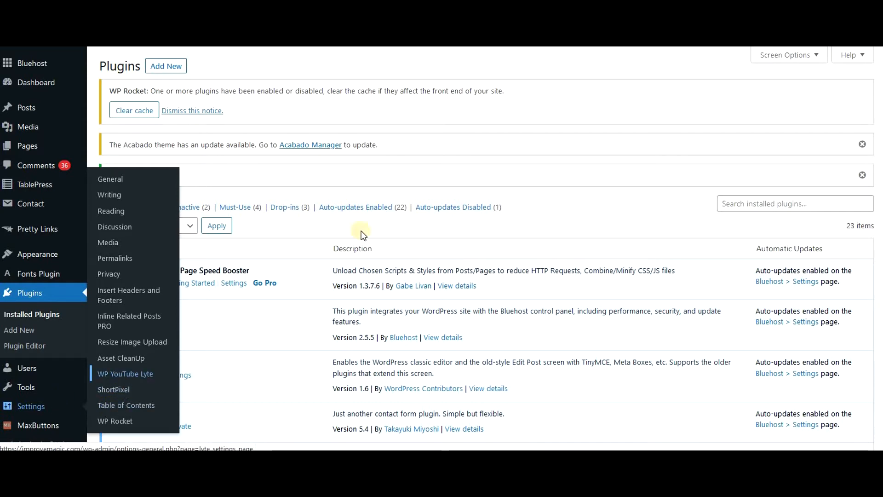
{"action": "left_click", "coordinate": [125, 374]}
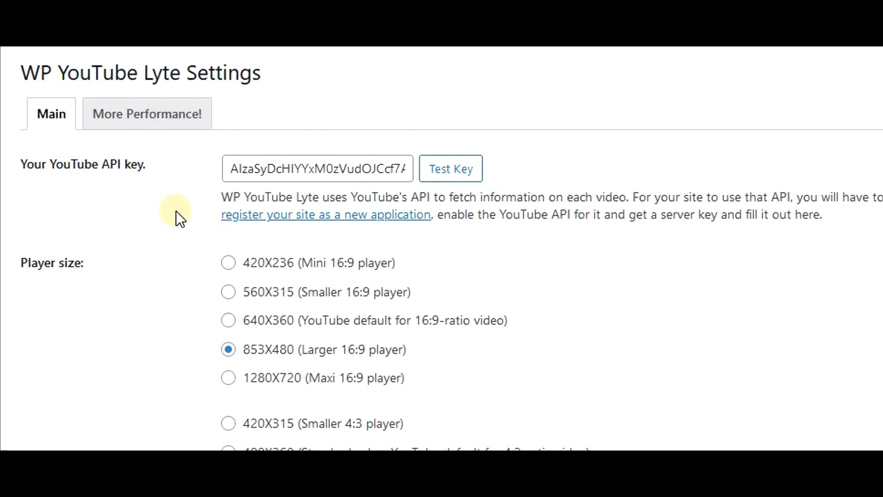
{"action": "mouse_move", "coordinate": [98, 233]}
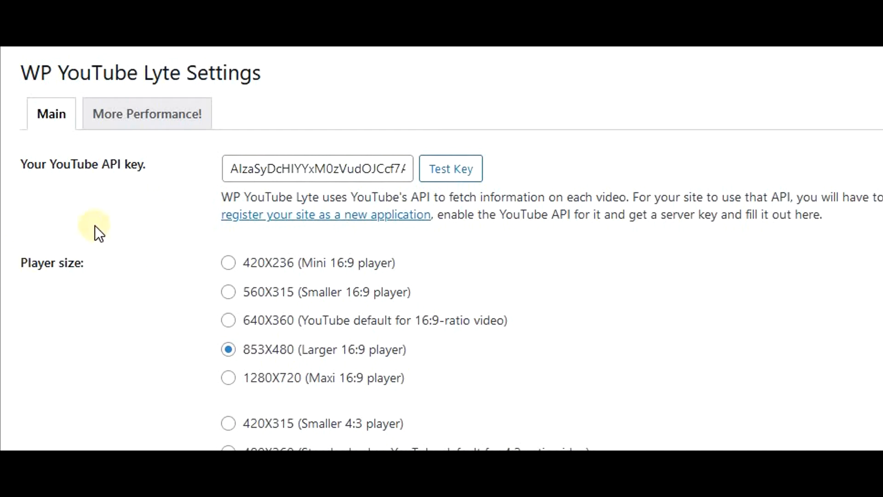
{"action": "mouse_move", "coordinate": [90, 315]}
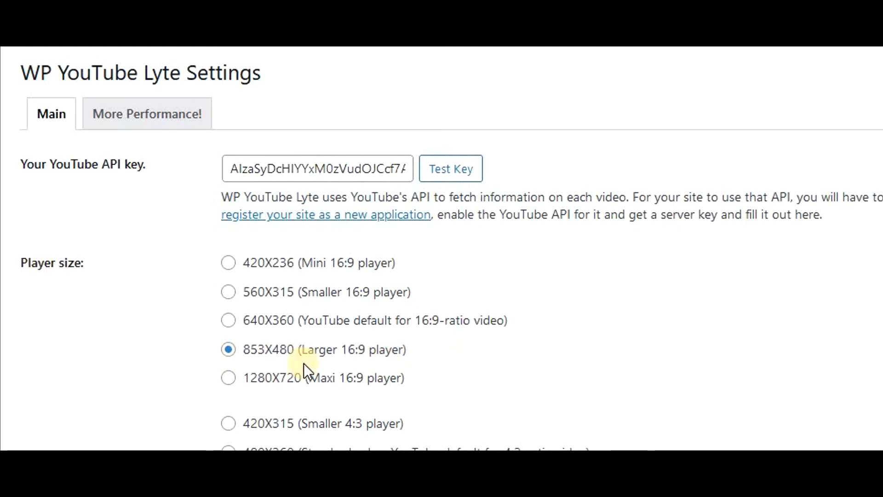
{"action": "scroll", "scroll_direction": "down", "scroll_amount": 3}
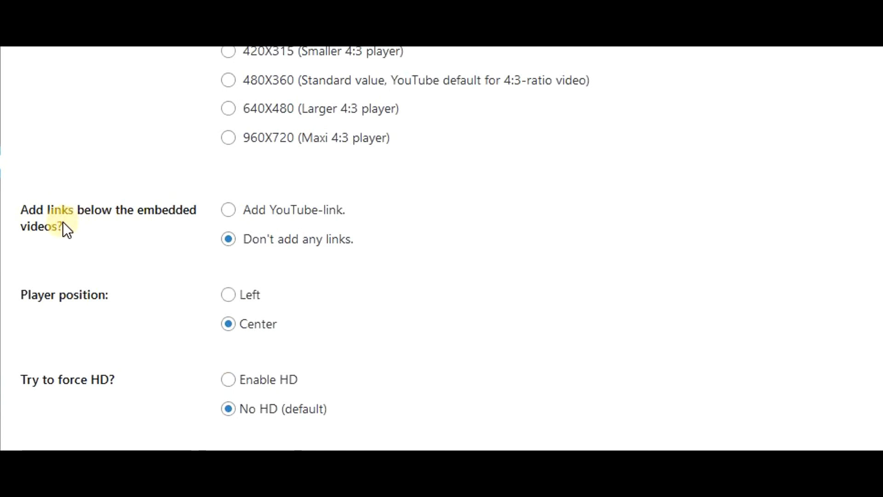
{"action": "mouse_move", "coordinate": [276, 254]}
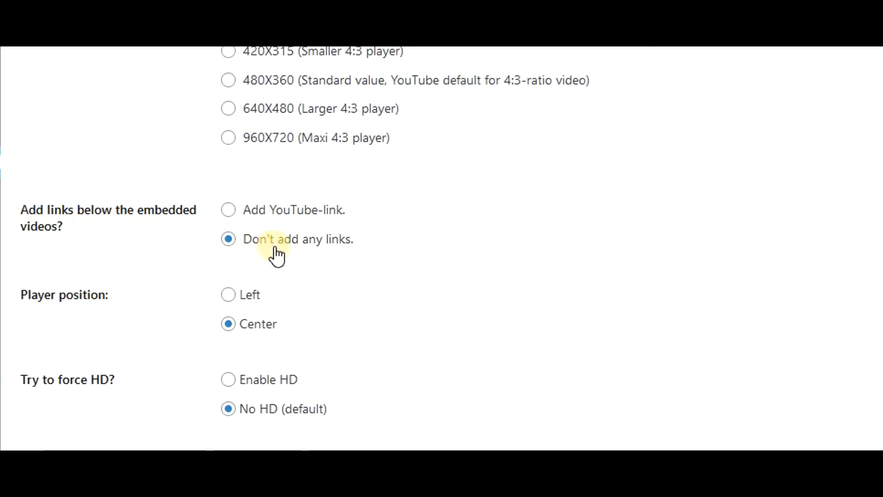
{"action": "mouse_move", "coordinate": [361, 254]}
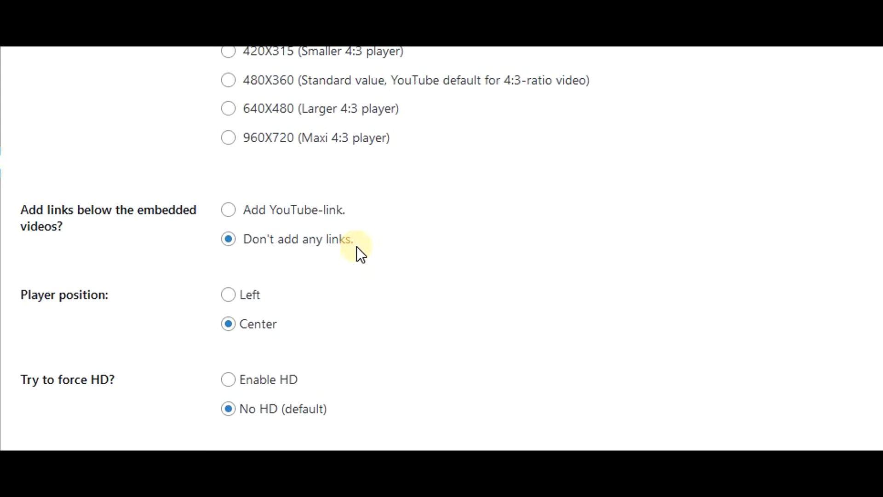
{"action": "mouse_move", "coordinate": [295, 220]}
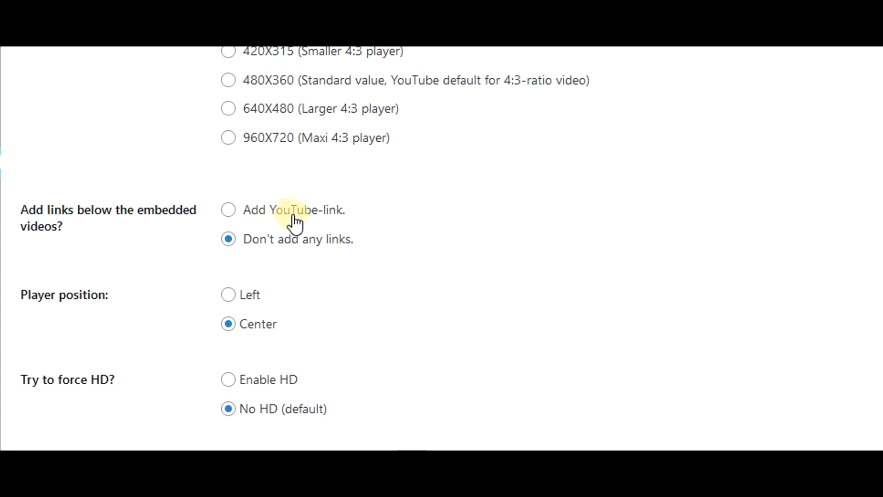
{"action": "mouse_move", "coordinate": [406, 268]}
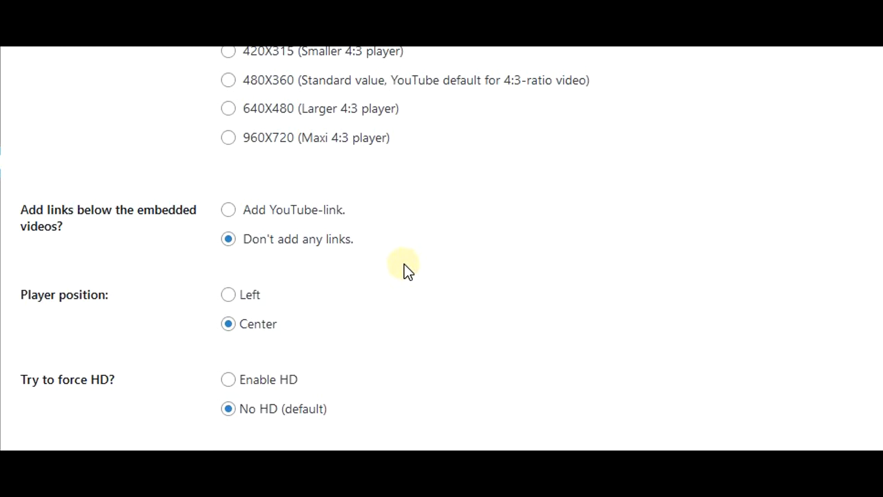
{"action": "scroll", "scroll_direction": "down", "scroll_amount": 3}
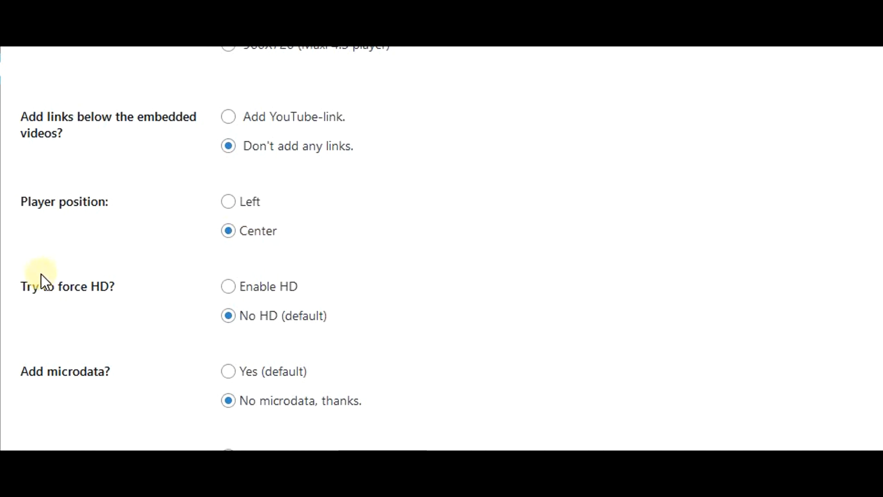
{"action": "mouse_move", "coordinate": [137, 342]}
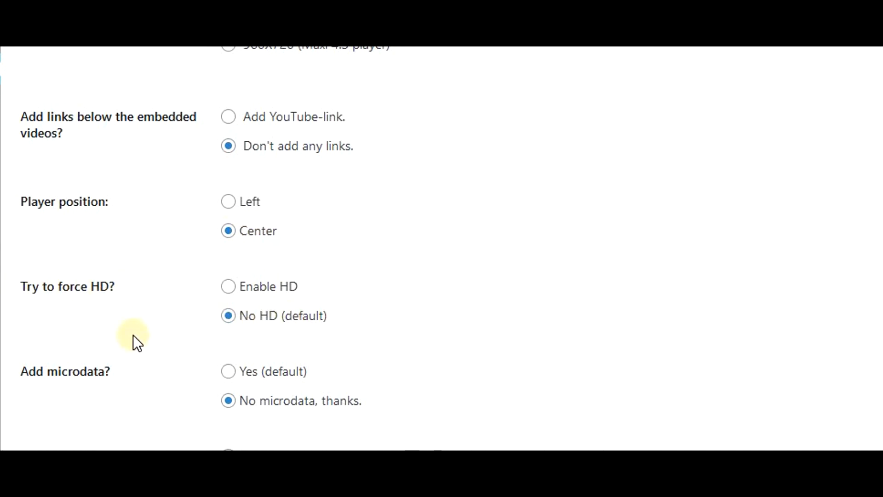
{"action": "scroll", "scroll_direction": "down", "scroll_amount": 3}
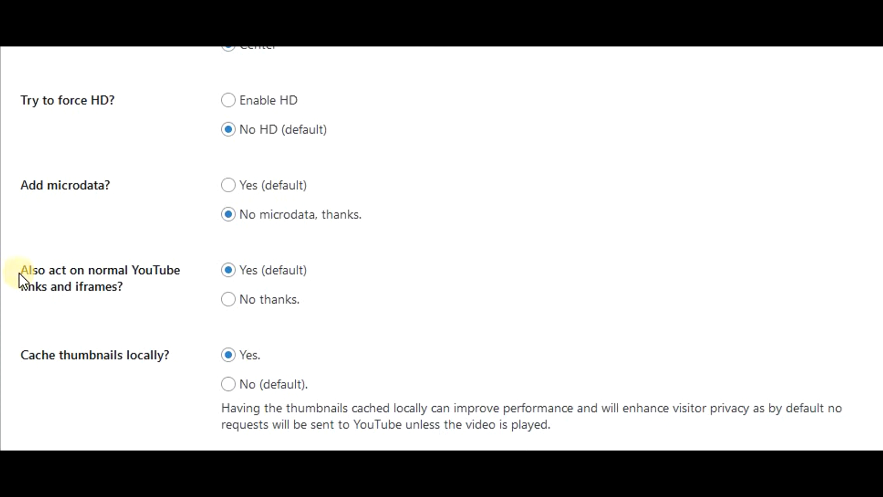
{"action": "mouse_move", "coordinate": [73, 276]}
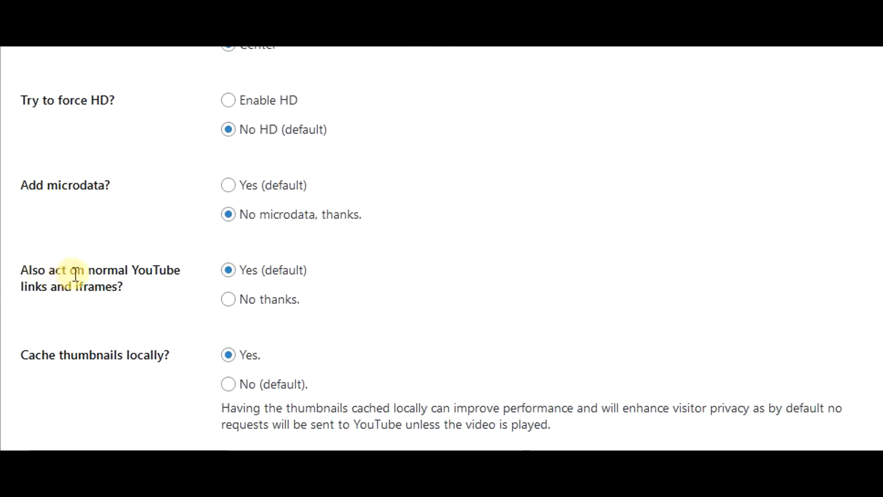
{"action": "mouse_move", "coordinate": [111, 289]}
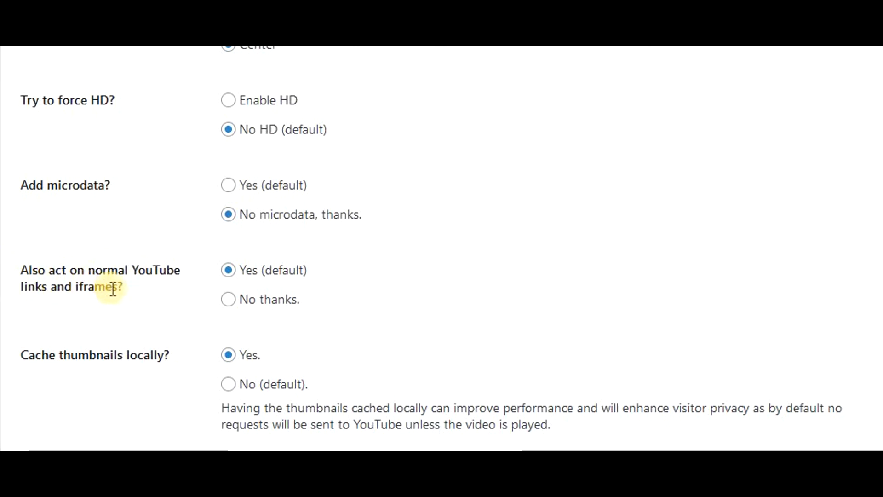
{"action": "mouse_move", "coordinate": [106, 355]}
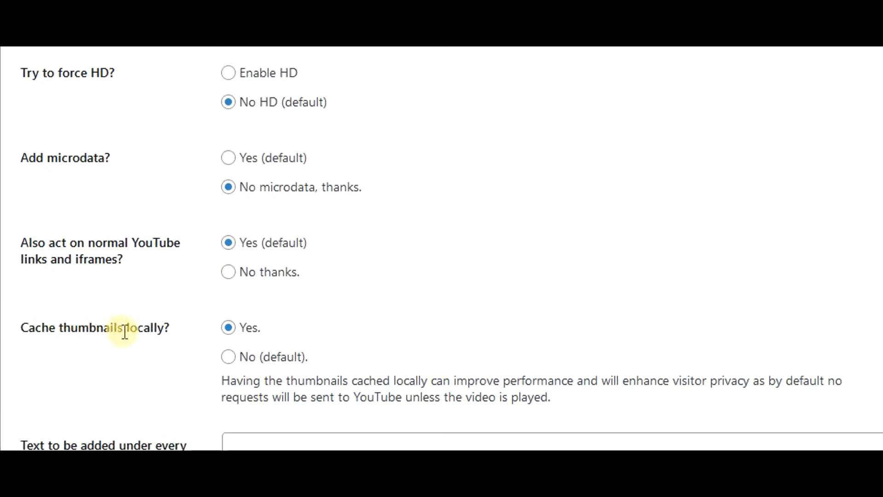
{"action": "mouse_move", "coordinate": [144, 376]}
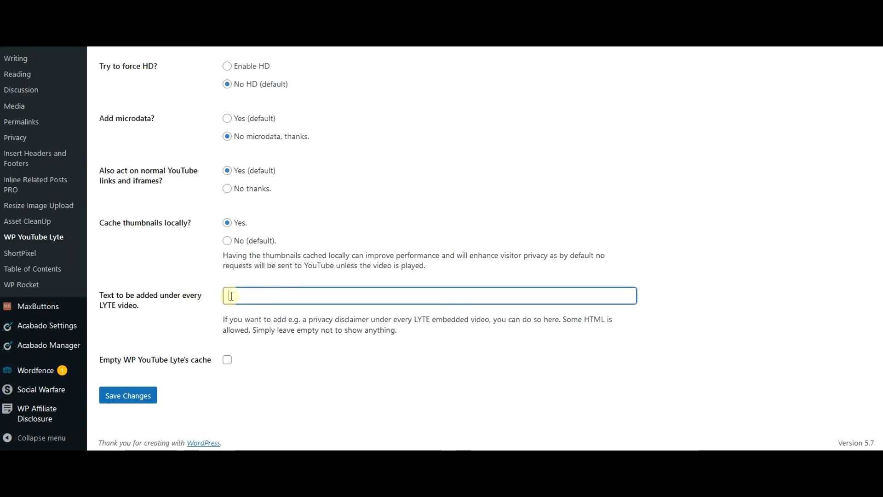
{"action": "mouse_move", "coordinate": [177, 271]}
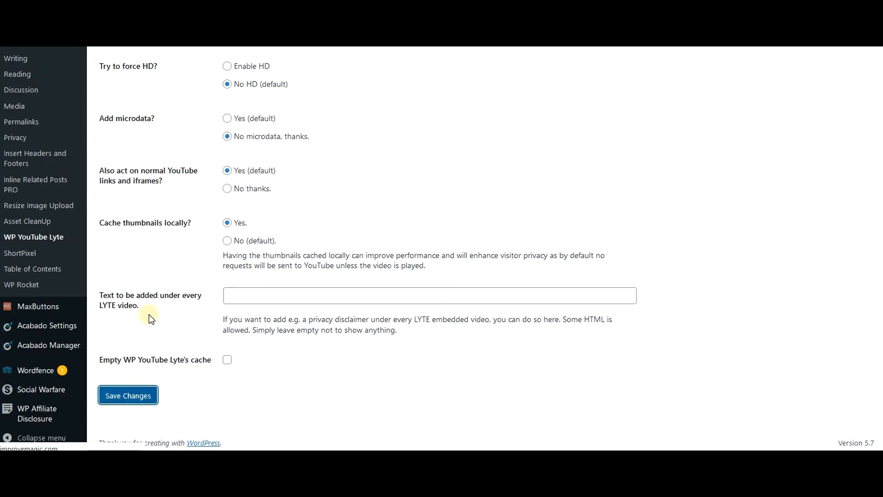
{"action": "mouse_move", "coordinate": [162, 262]}
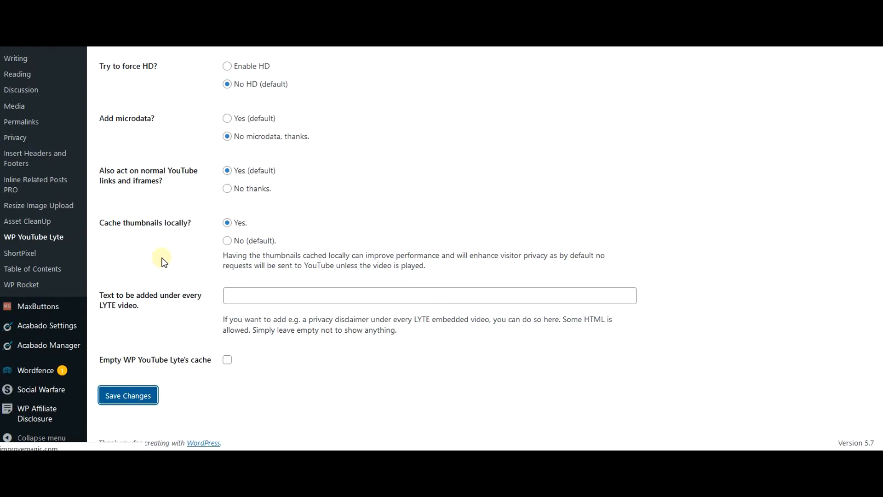
Step: Save the WP YouTube Lyte settings with Save Changes
{"action": "left_click", "coordinate": [127, 395]}
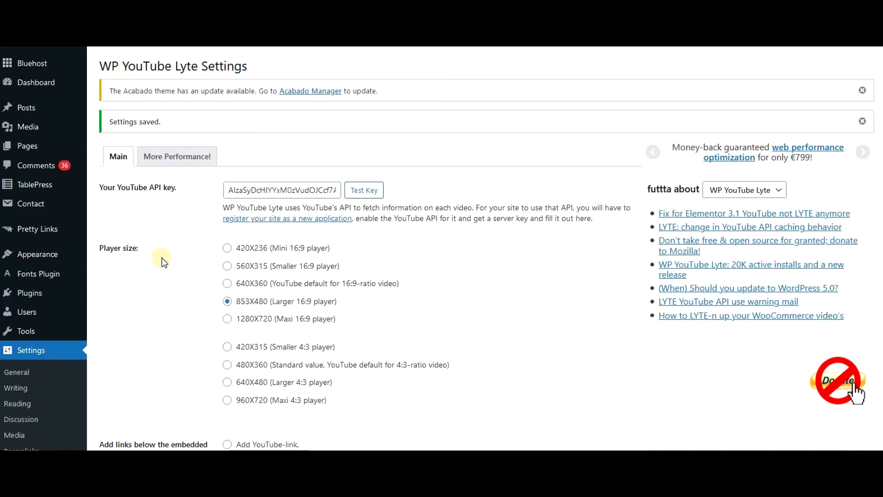
{"action": "mouse_move", "coordinate": [185, 202]}
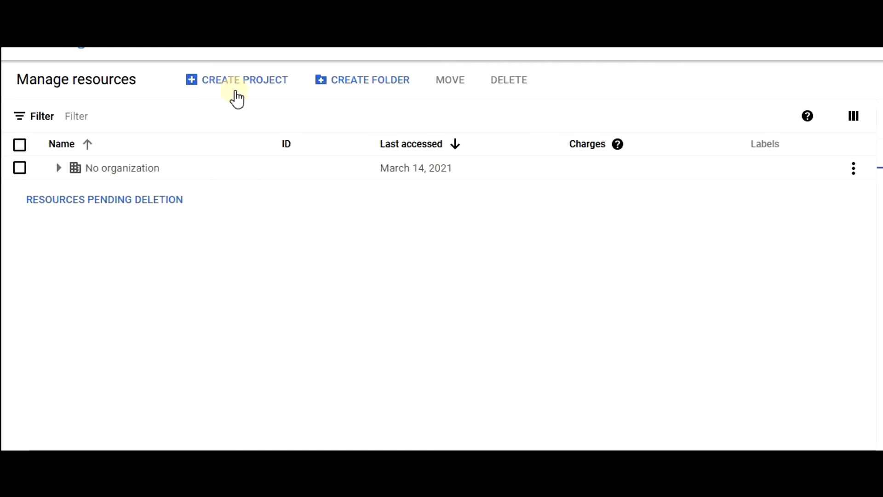
Step: Start a new project from Manage resources, reaching the New Project form
{"action": "left_click", "coordinate": [59, 167]}
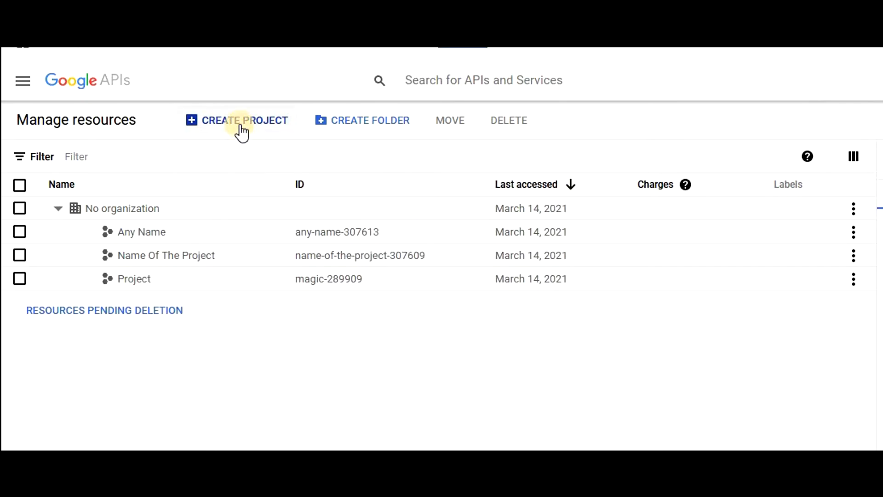
{"action": "left_click", "coordinate": [243, 119]}
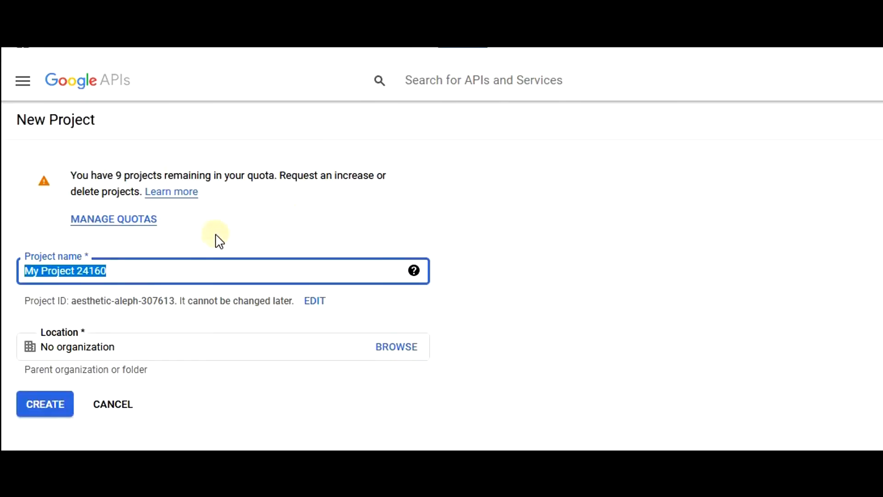
{"action": "mouse_move", "coordinate": [201, 267]}
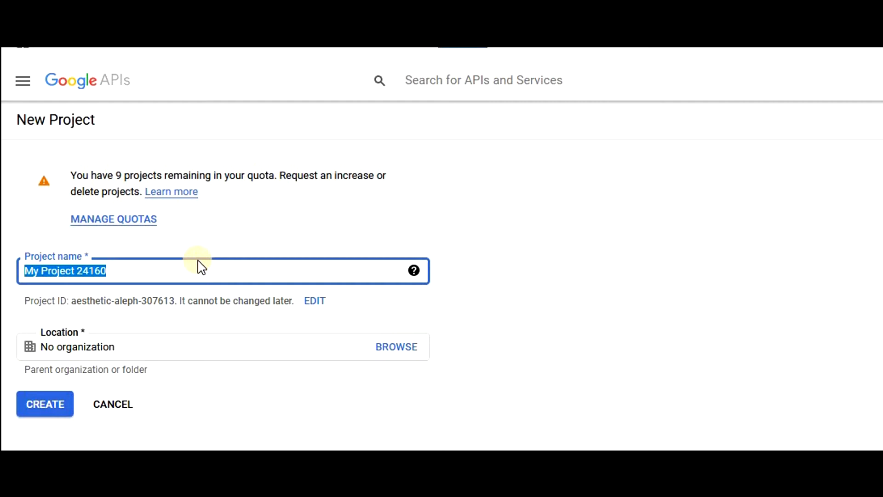
Step: Create a project named 'Any Project Name' and expand No organization to list it
{"action": "type", "text": "Any Proje"}
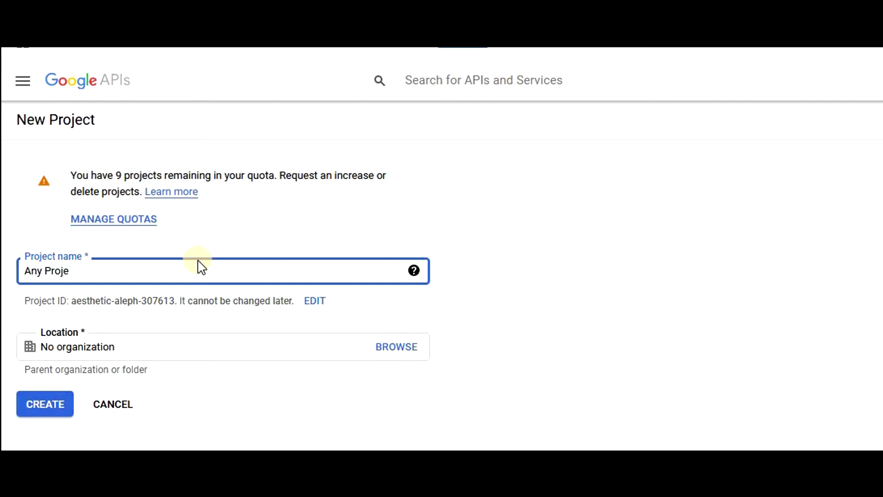
{"action": "type", "text": "ct Name"}
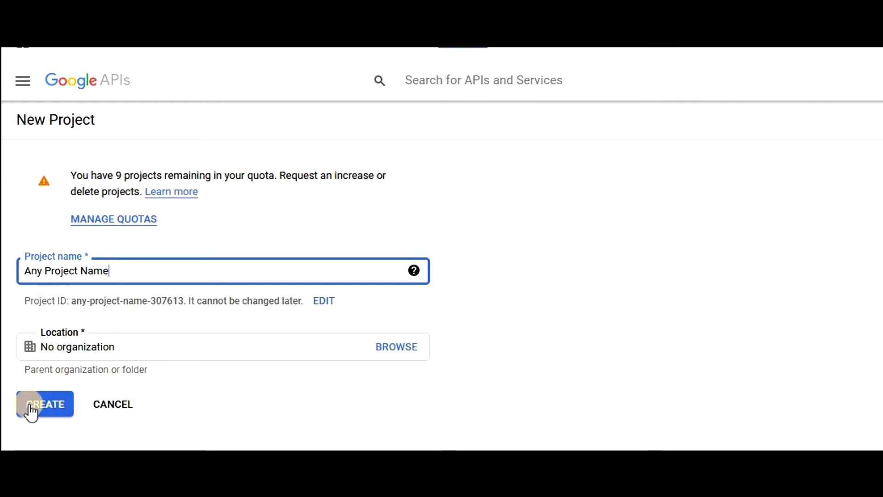
{"action": "left_click", "coordinate": [45, 404]}
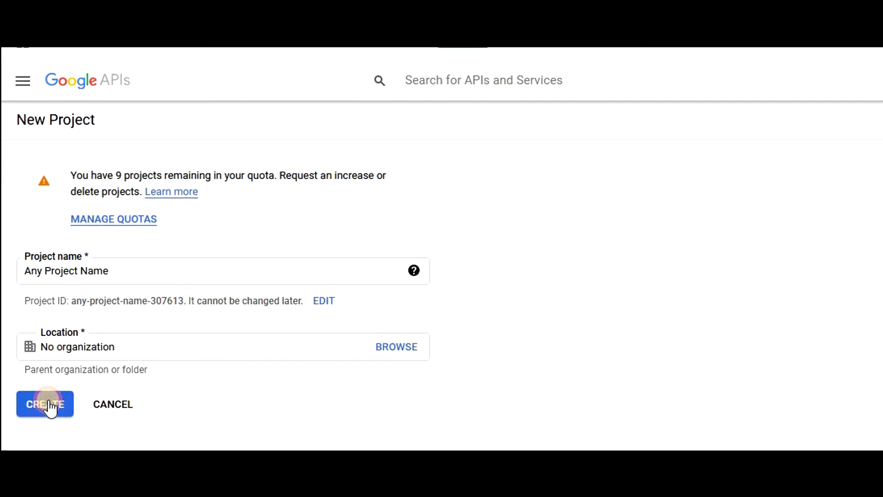
{"action": "left_click", "coordinate": [45, 404]}
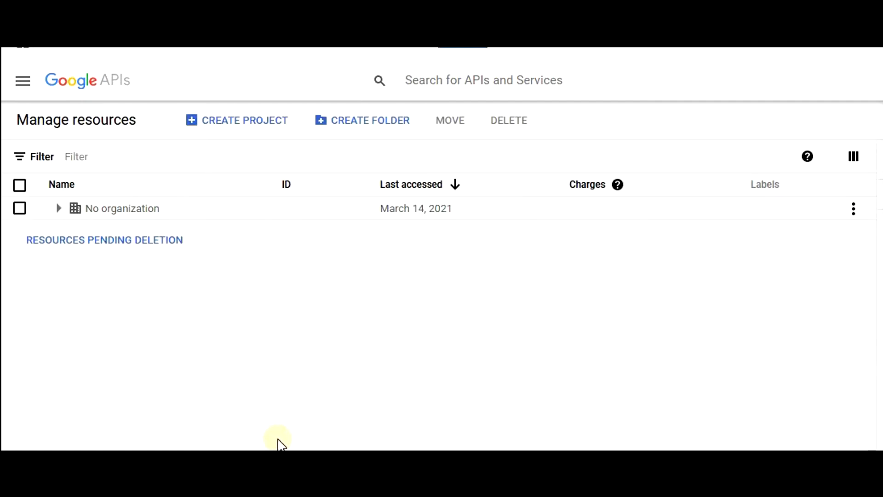
{"action": "left_click", "coordinate": [59, 208]}
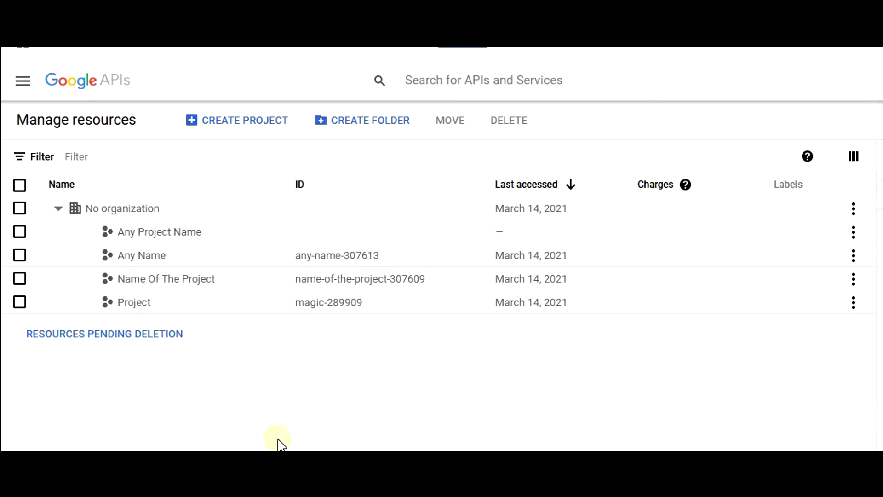
{"action": "mouse_move", "coordinate": [192, 236]}
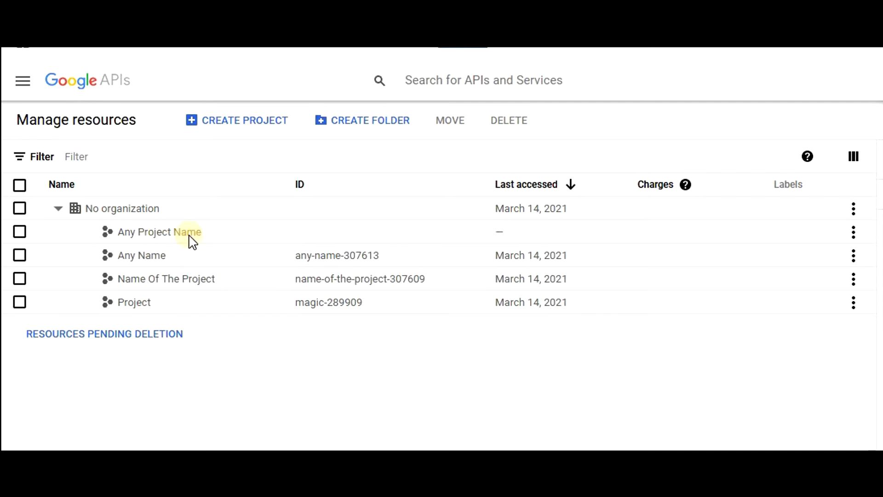
{"action": "mouse_move", "coordinate": [124, 224]}
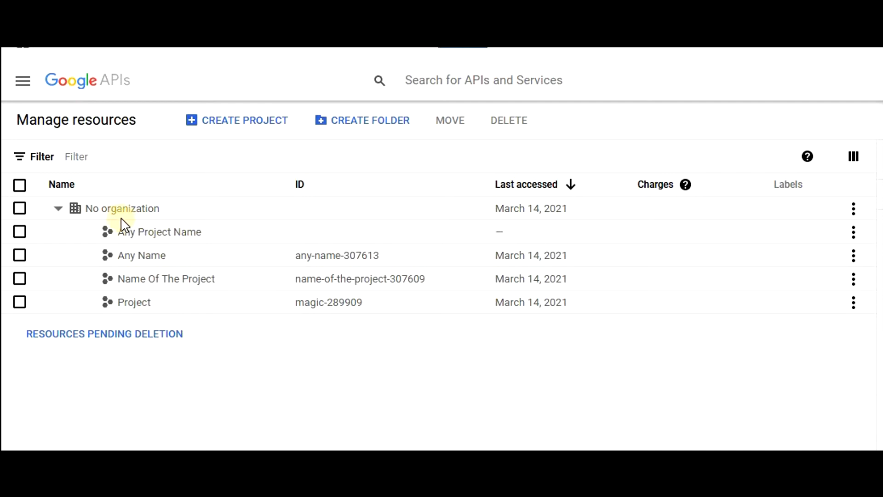
{"action": "mouse_move", "coordinate": [22, 81]}
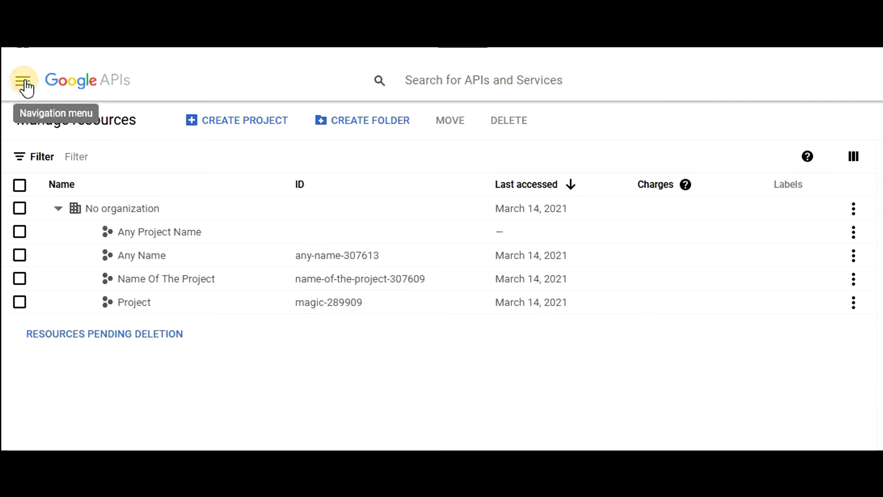
Step: Navigate through APIs & Services to the API Library
{"action": "left_click", "coordinate": [24, 80]}
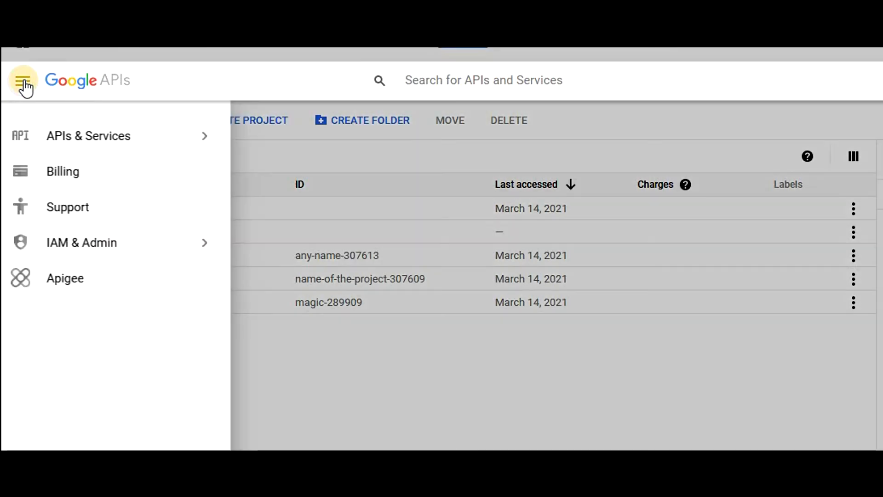
{"action": "left_click", "coordinate": [88, 137]}
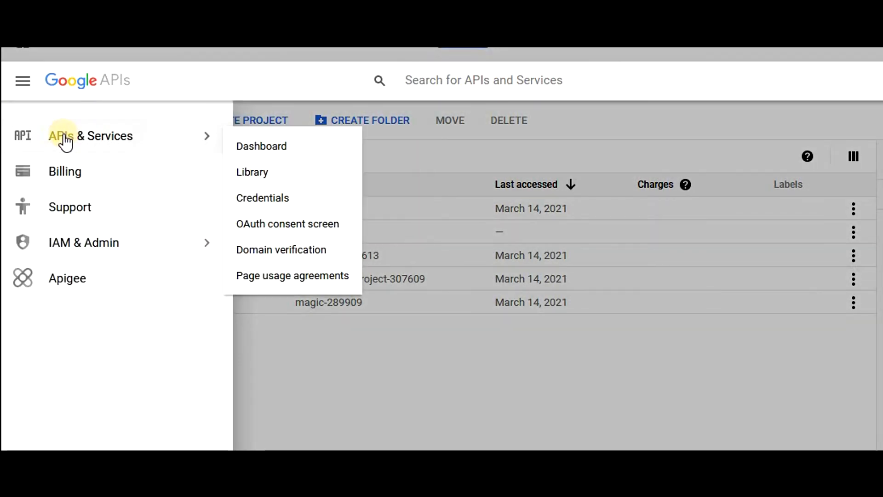
{"action": "mouse_move", "coordinate": [272, 178]}
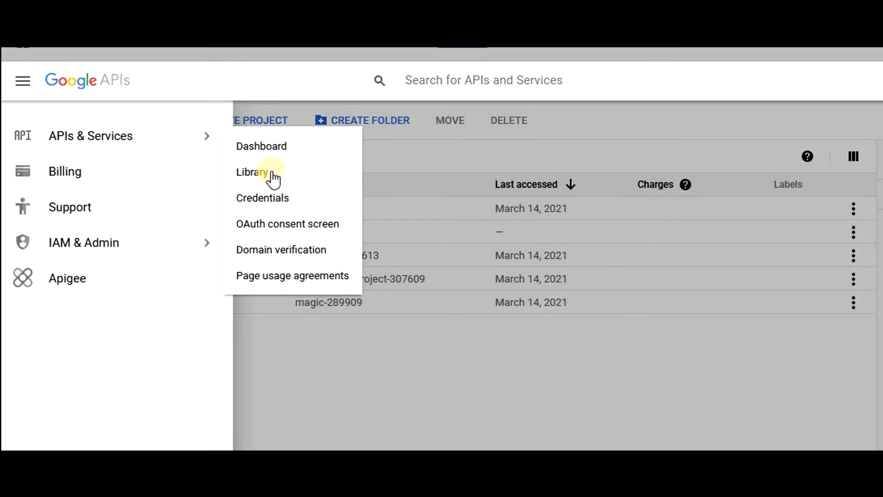
{"action": "left_click", "coordinate": [252, 172]}
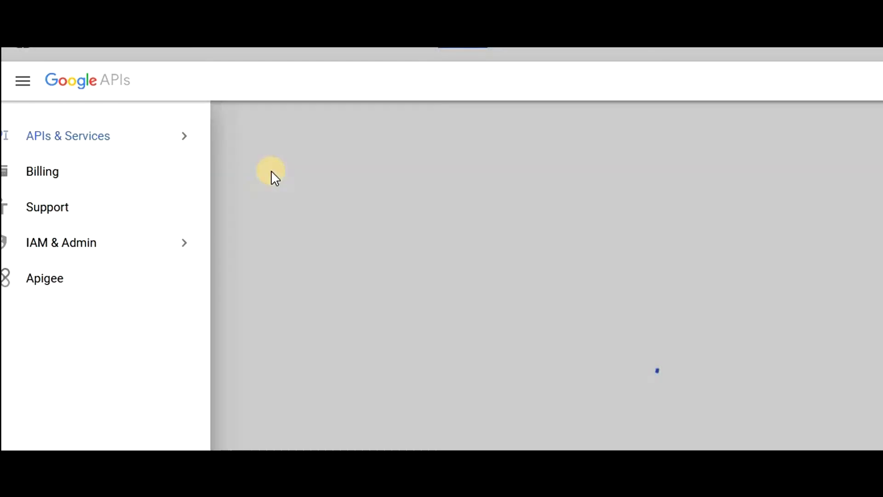
{"action": "left_click", "coordinate": [67, 137]}
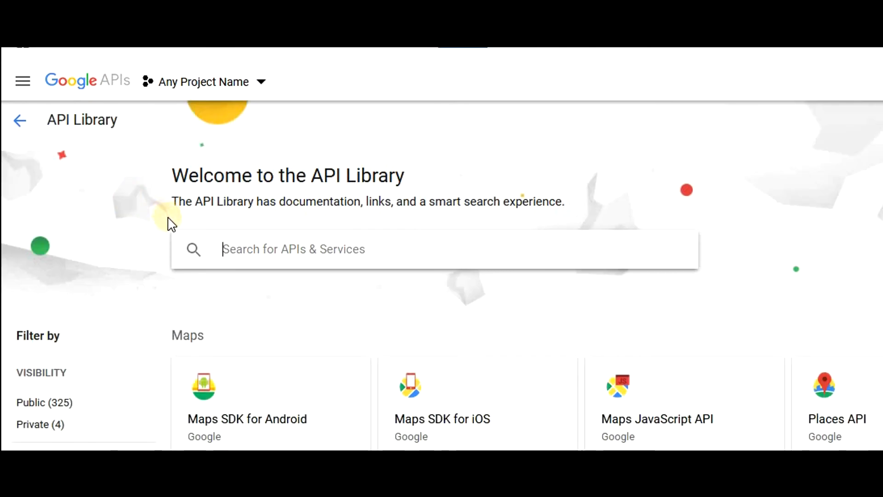
Step: Locate the YouTube Data API v3 card and go to its details page
{"action": "scroll", "scroll_direction": "down", "scroll_amount": 3}
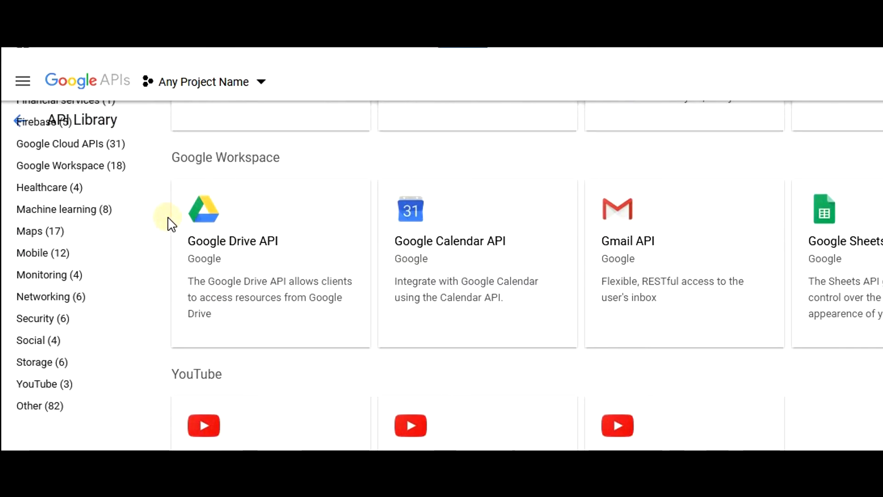
{"action": "scroll", "scroll_direction": "down", "scroll_amount": 3}
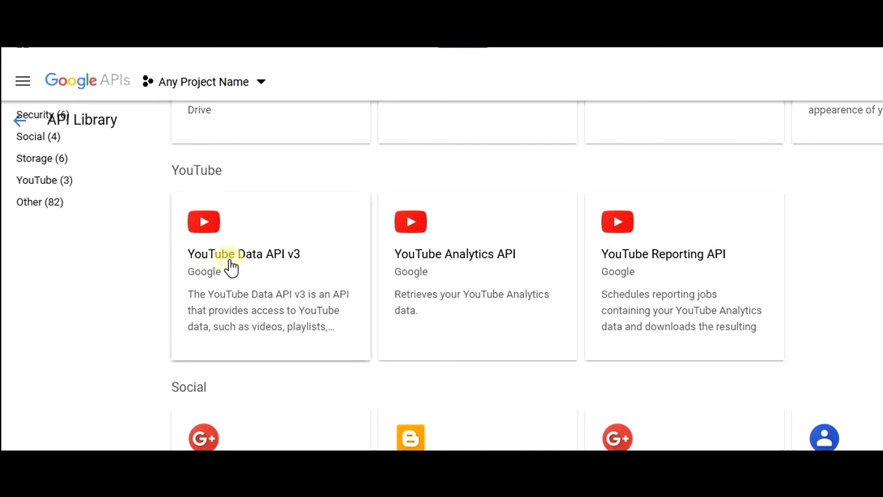
{"action": "mouse_move", "coordinate": [286, 265]}
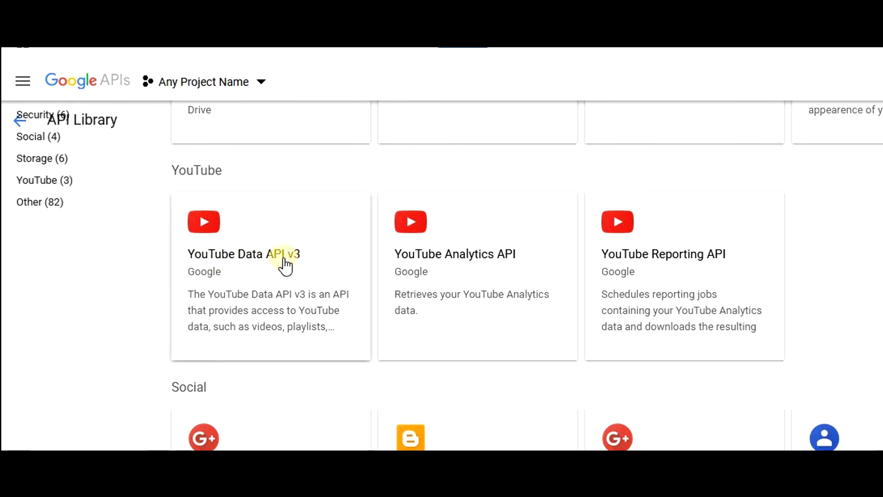
{"action": "mouse_move", "coordinate": [272, 257]}
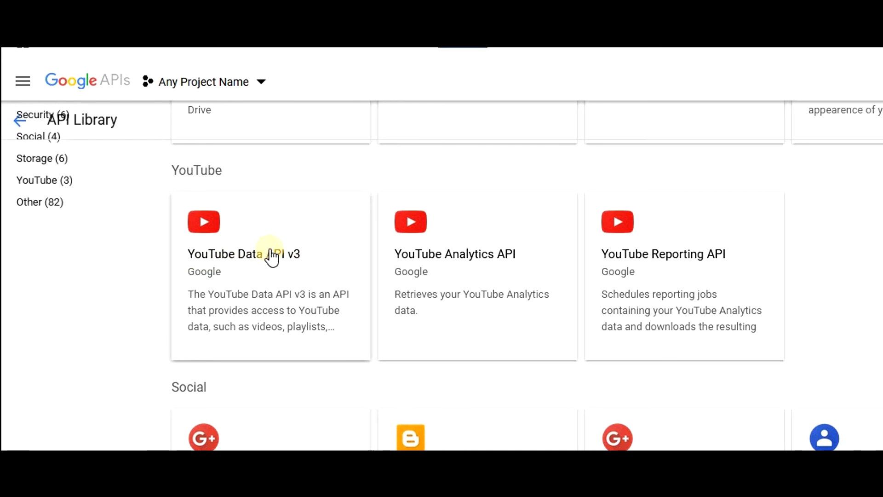
{"action": "left_click", "coordinate": [270, 254]}
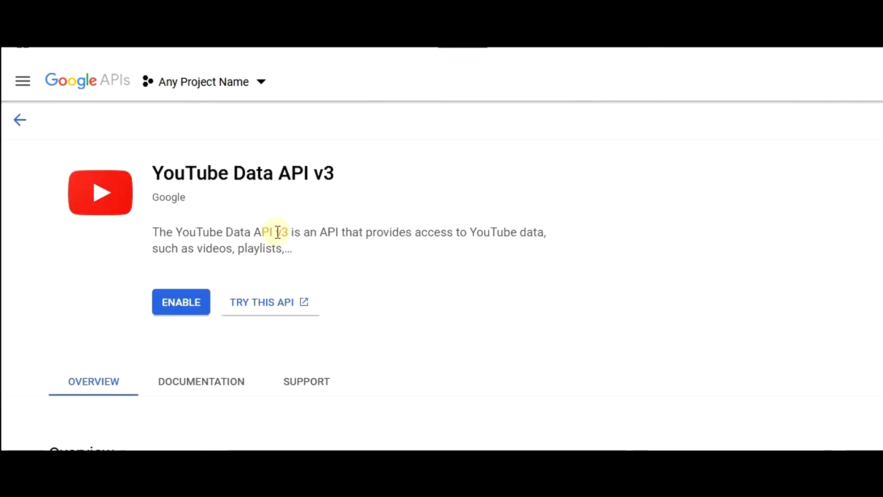
{"action": "mouse_move", "coordinate": [182, 302]}
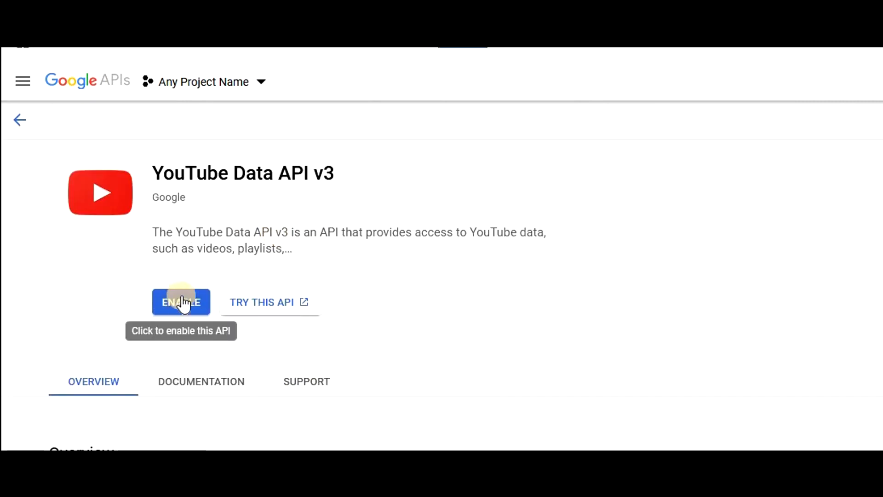
Step: Enable YouTube Data API v3 and start Create Credentials on its dashboard
{"action": "left_click", "coordinate": [181, 302]}
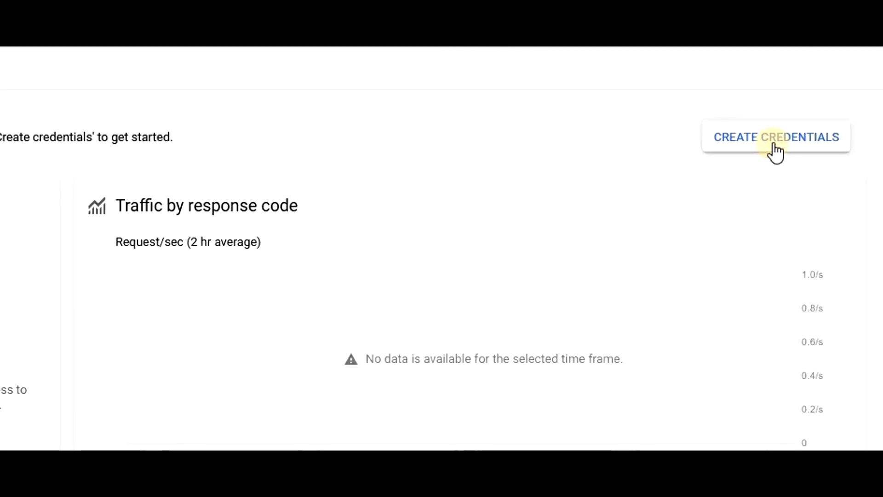
{"action": "left_click", "coordinate": [776, 138]}
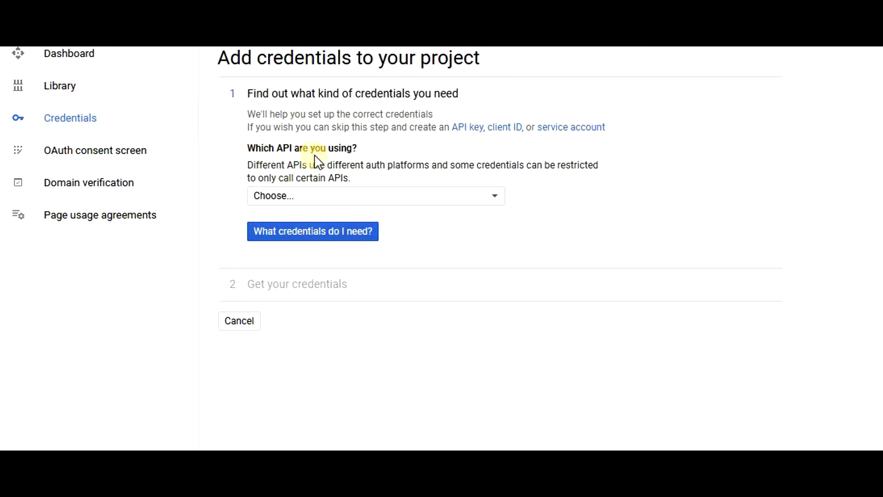
Step: Choose YouTube Data API v3 called from a Web browser (Javascript)
{"action": "left_click", "coordinate": [375, 195]}
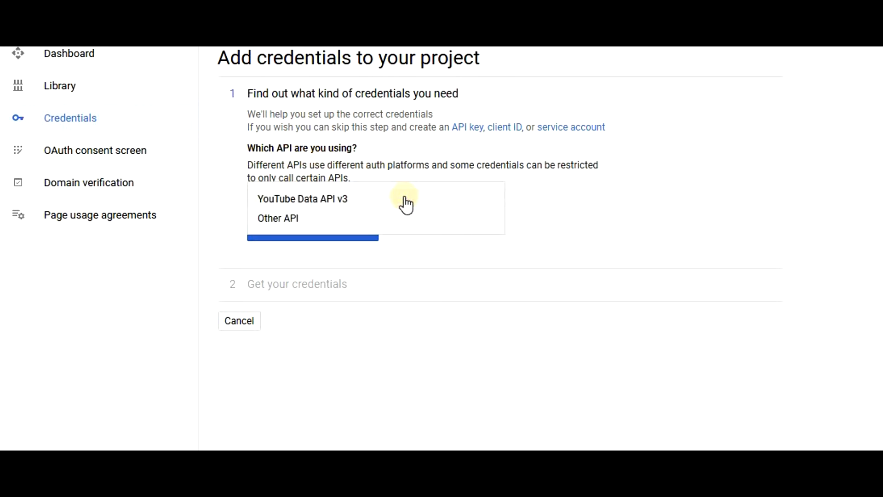
{"action": "mouse_move", "coordinate": [320, 204]}
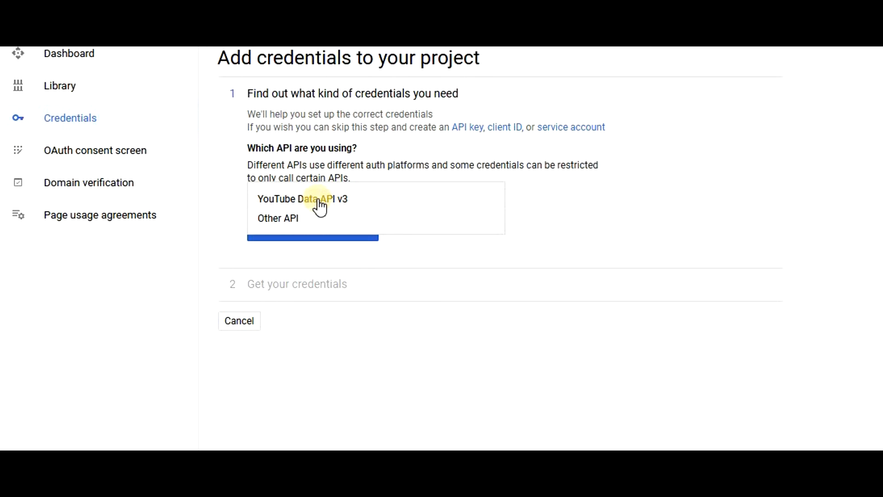
{"action": "left_click", "coordinate": [302, 199]}
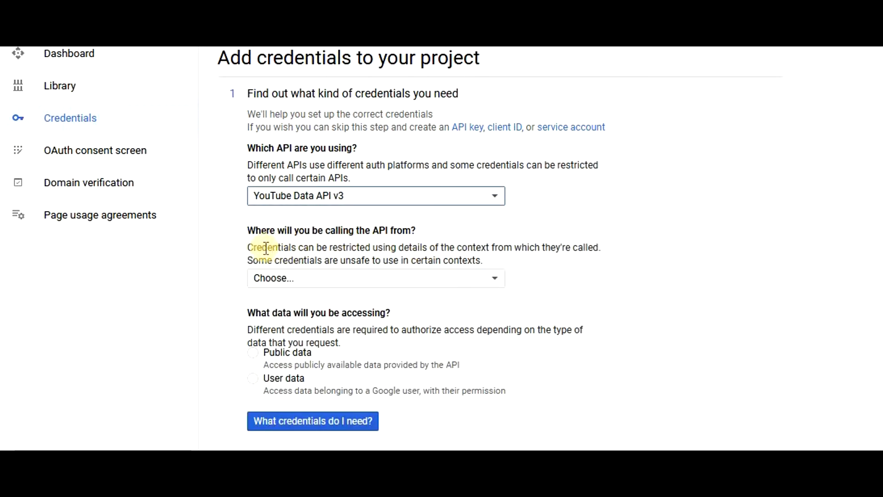
{"action": "mouse_move", "coordinate": [354, 236]}
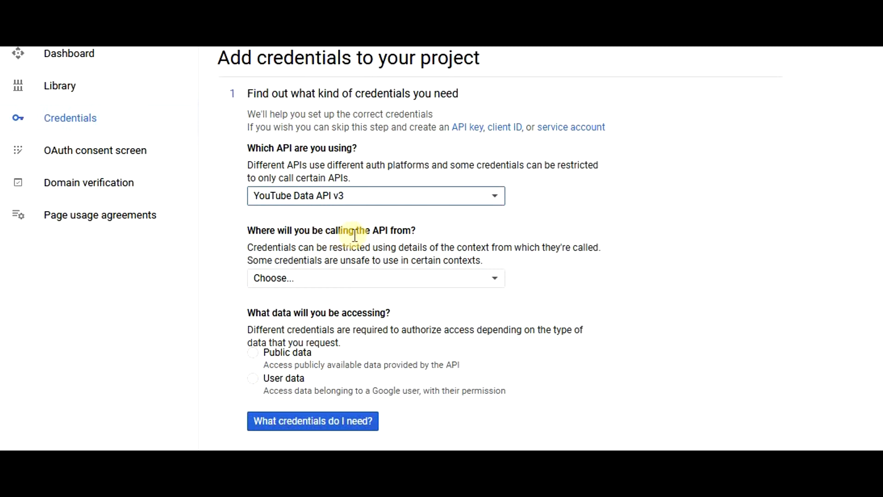
{"action": "left_click", "coordinate": [376, 278]}
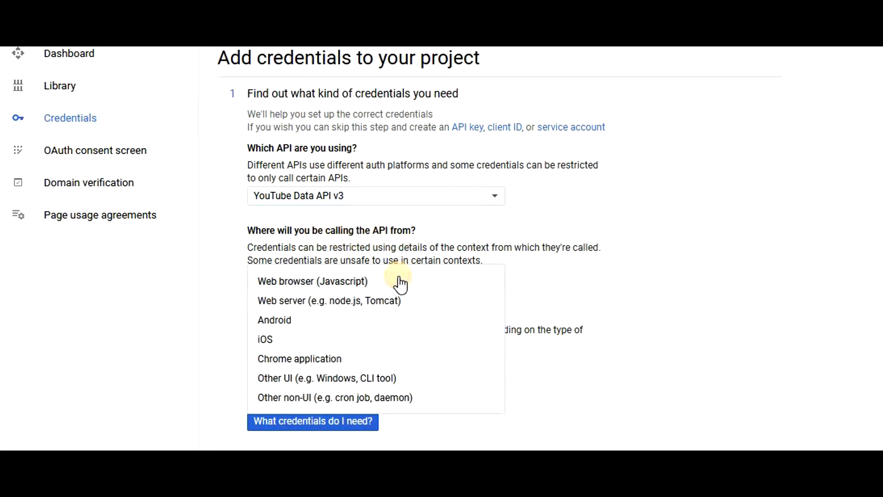
{"action": "mouse_move", "coordinate": [346, 284]}
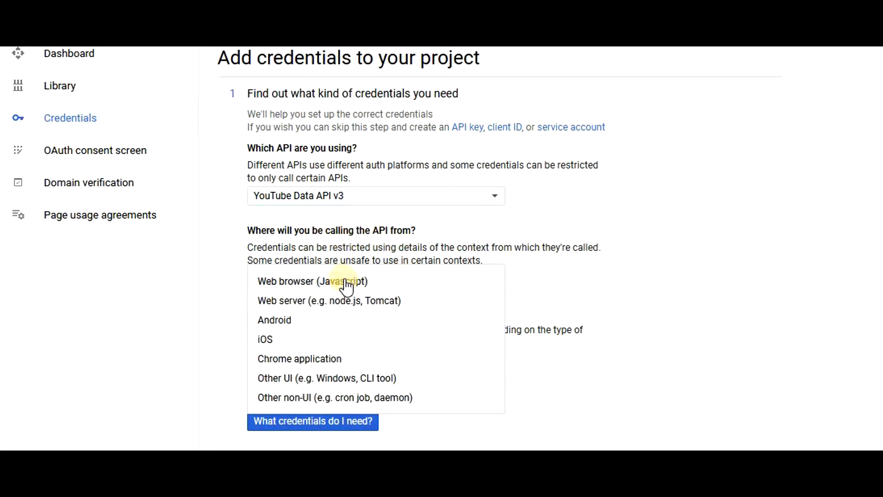
{"action": "left_click", "coordinate": [312, 281]}
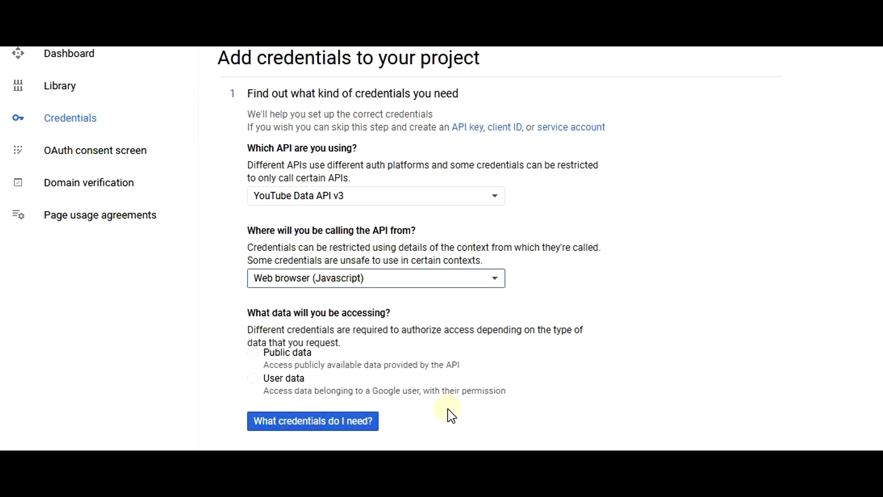
{"action": "mouse_move", "coordinate": [313, 421]}
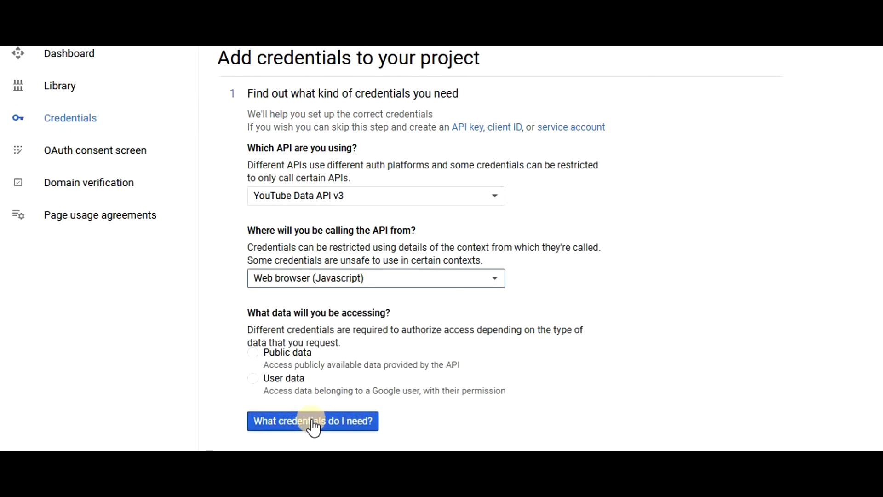
Step: Select Public data and submit 'What credentials do I need?' to get the API key
{"action": "left_click", "coordinate": [311, 420]}
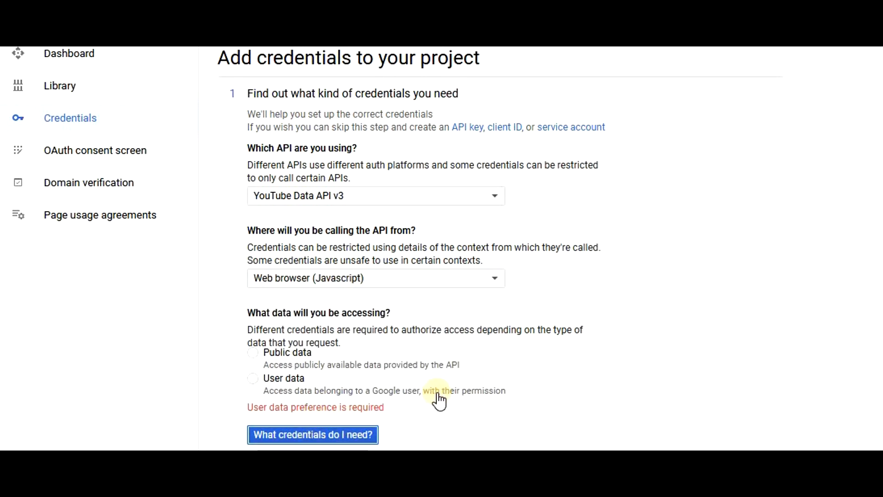
{"action": "mouse_move", "coordinate": [308, 361]}
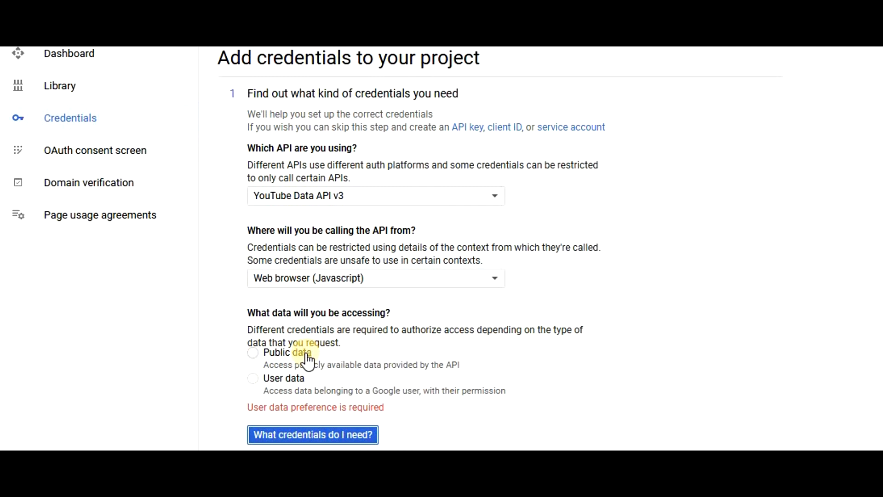
{"action": "left_click", "coordinate": [252, 352]}
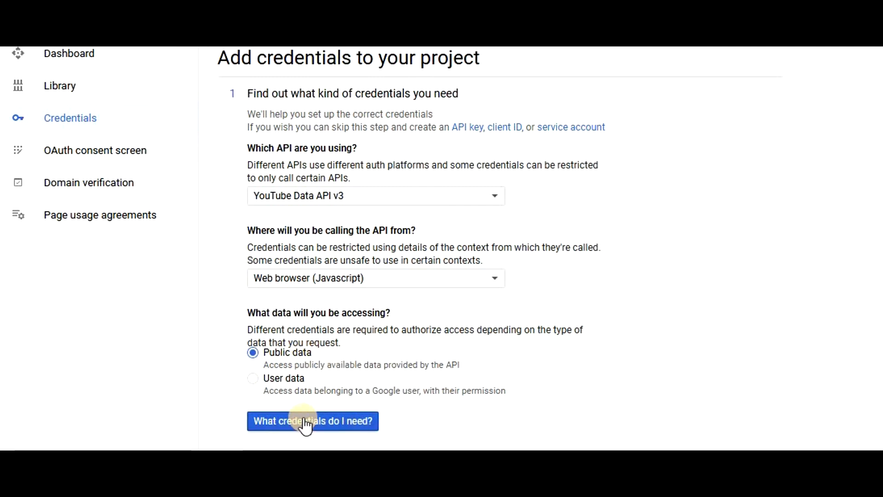
{"action": "left_click", "coordinate": [312, 420]}
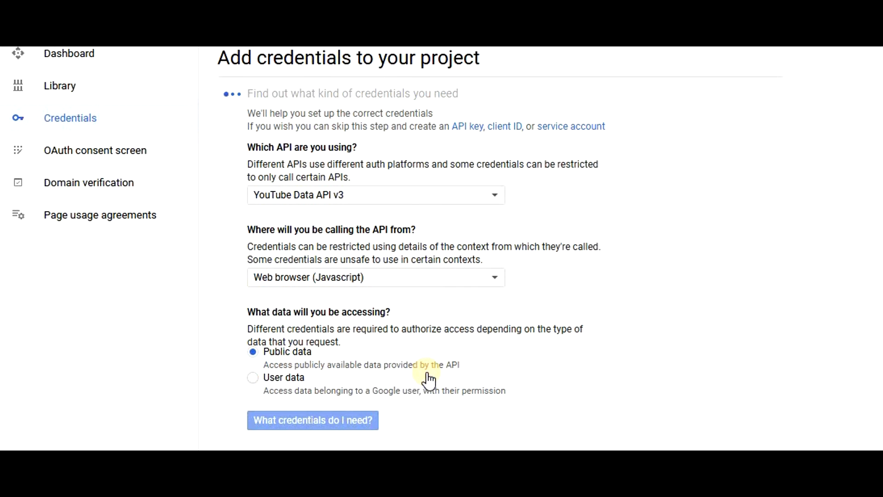
{"action": "left_click", "coordinate": [313, 420]}
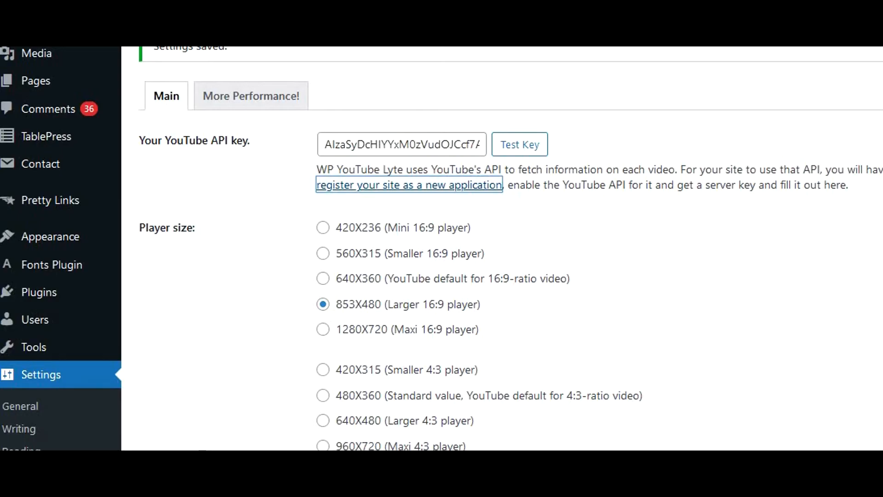
Step: Check the YouTube API key field in WP YouTube Lyte settings and move toward Save Changes
{"action": "left_click", "coordinate": [402, 143]}
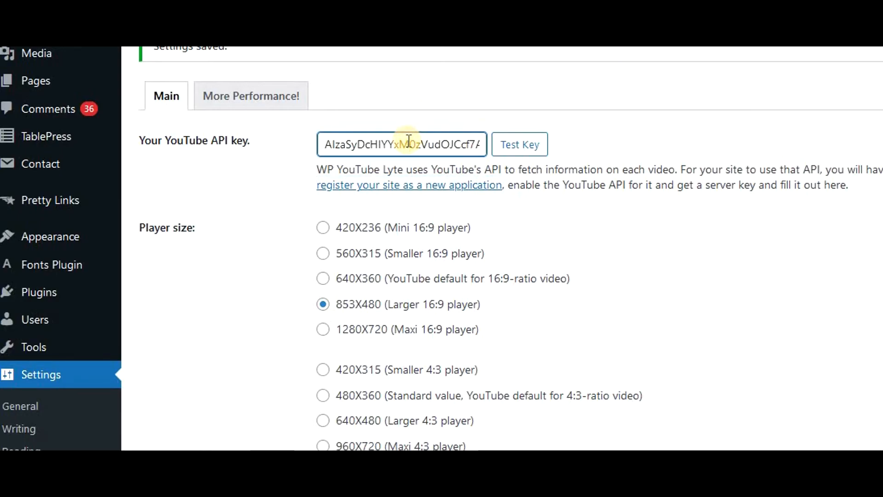
{"action": "mouse_move", "coordinate": [410, 141]}
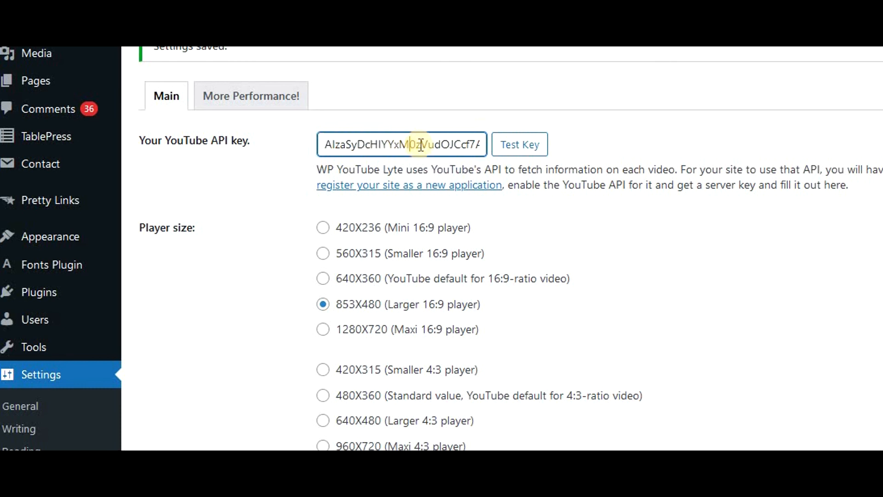
{"action": "mouse_move", "coordinate": [527, 145]}
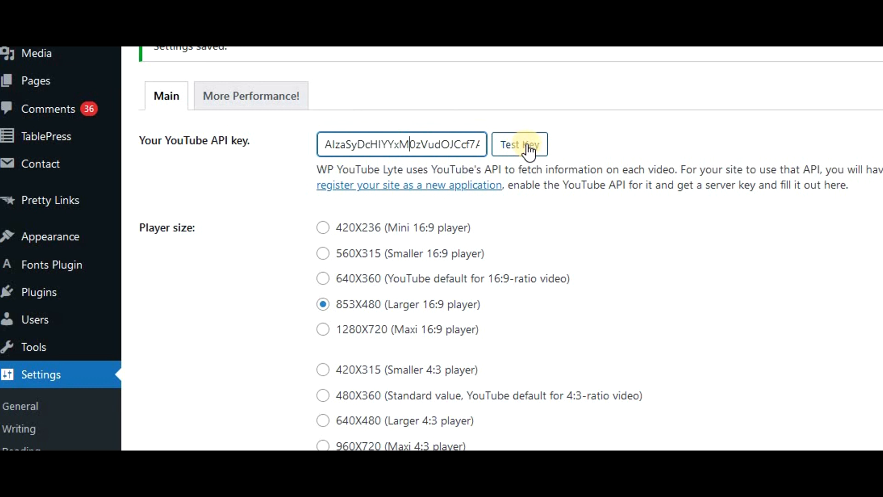
{"action": "mouse_move", "coordinate": [576, 204]}
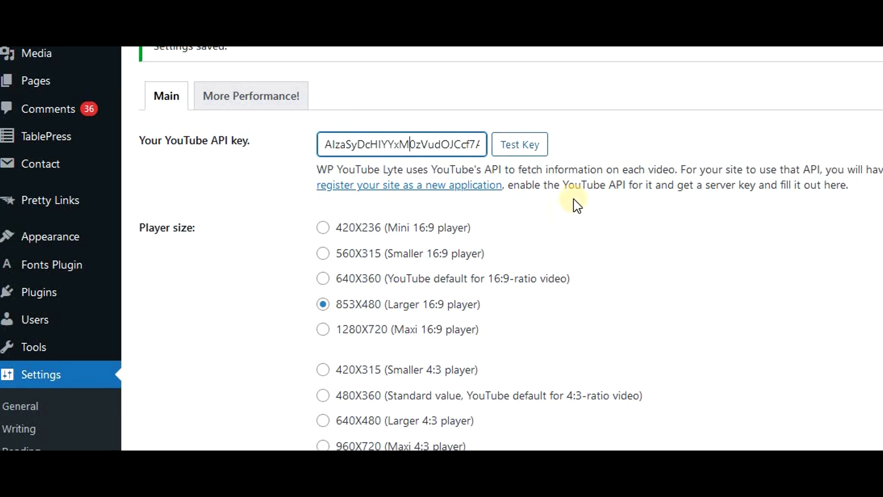
{"action": "mouse_move", "coordinate": [570, 157]}
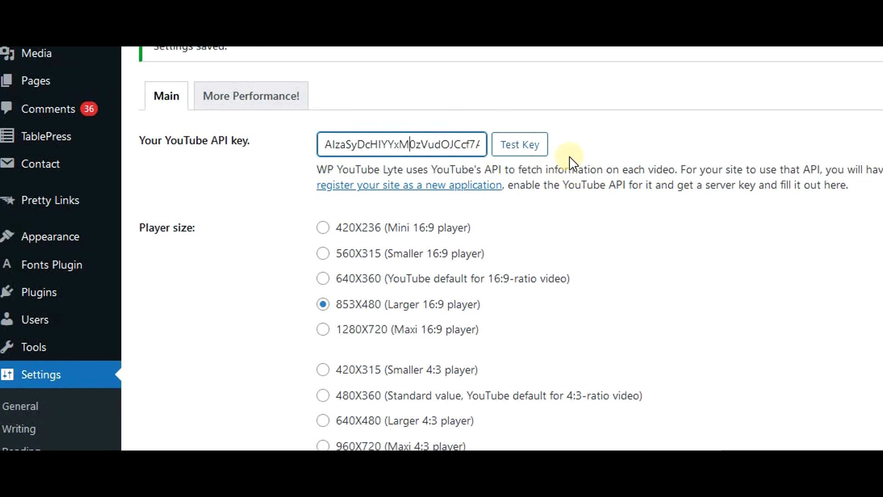
{"action": "scroll", "scroll_direction": "down", "scroll_amount": 3}
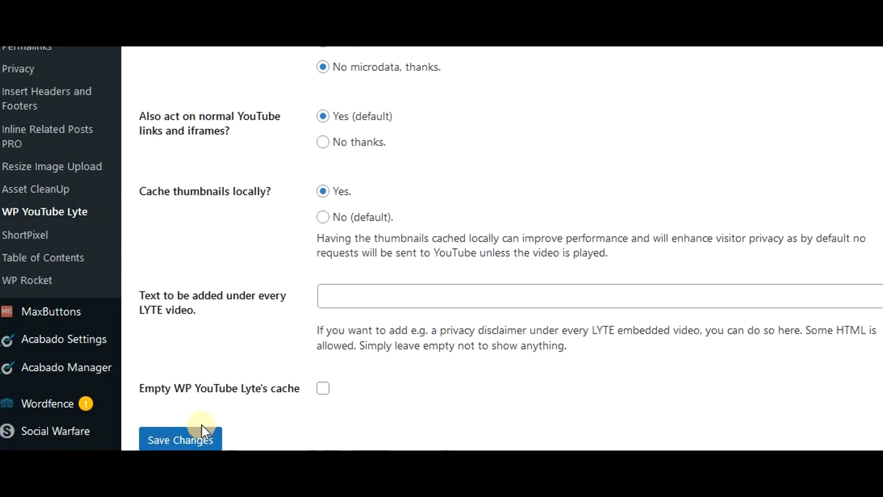